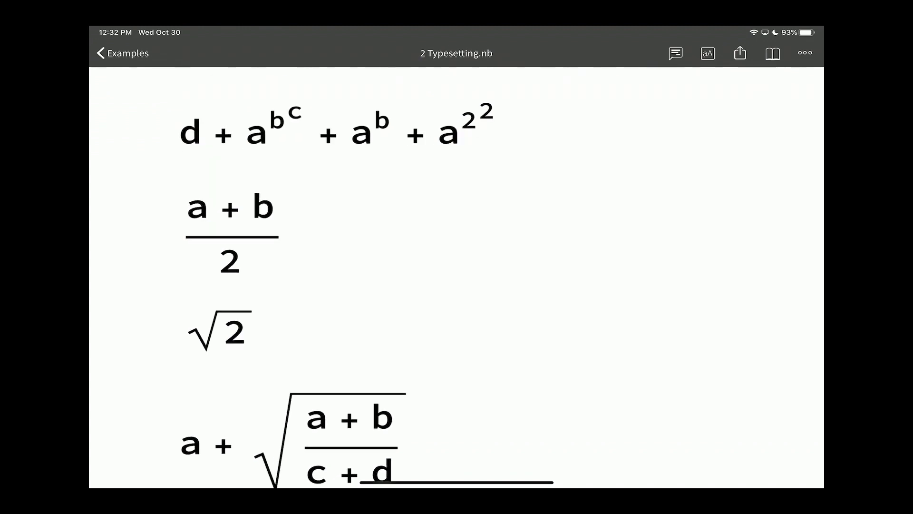
Review the 2D Graphics examples down to polygons, then go back to the Examples folder.
scroll("down", 3)
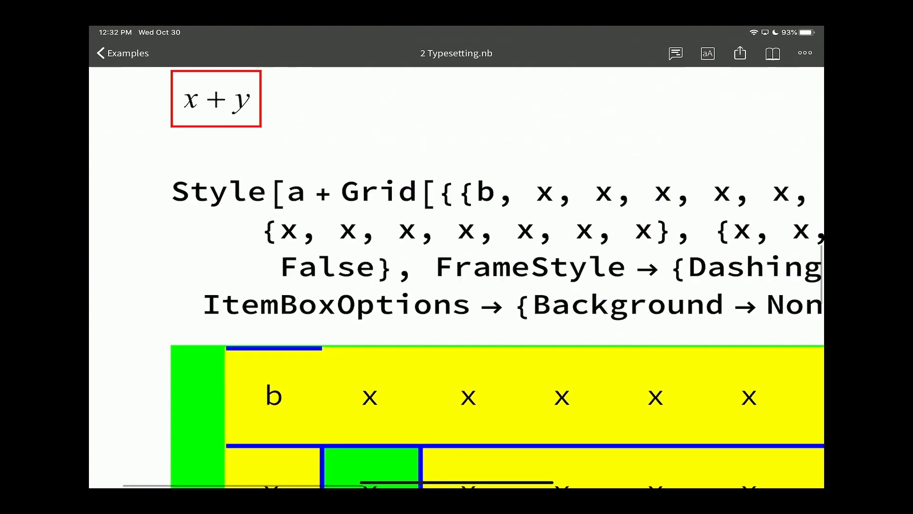
scroll("down", 3)
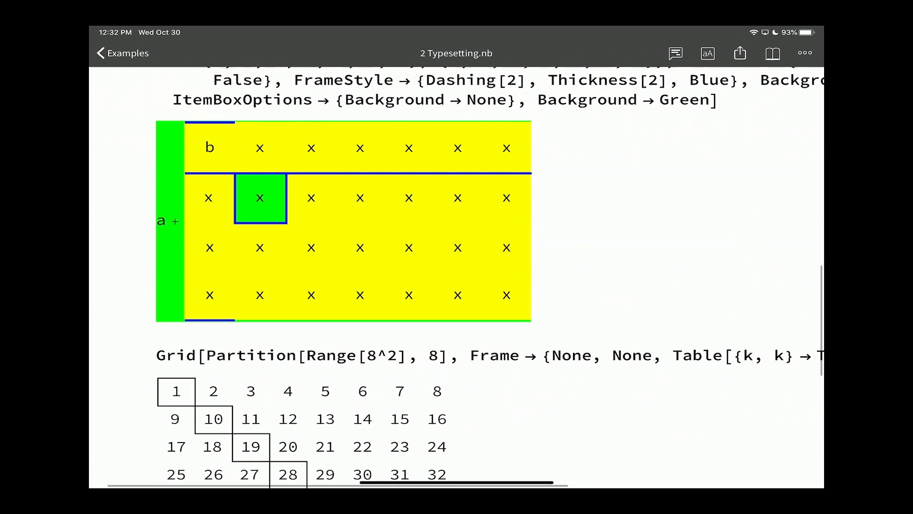
scroll("down", 3)
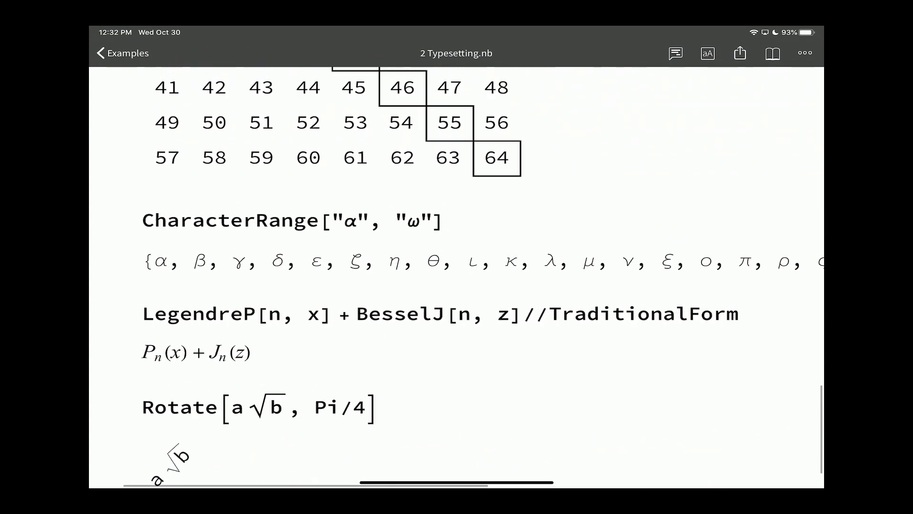
scroll("down", 3)
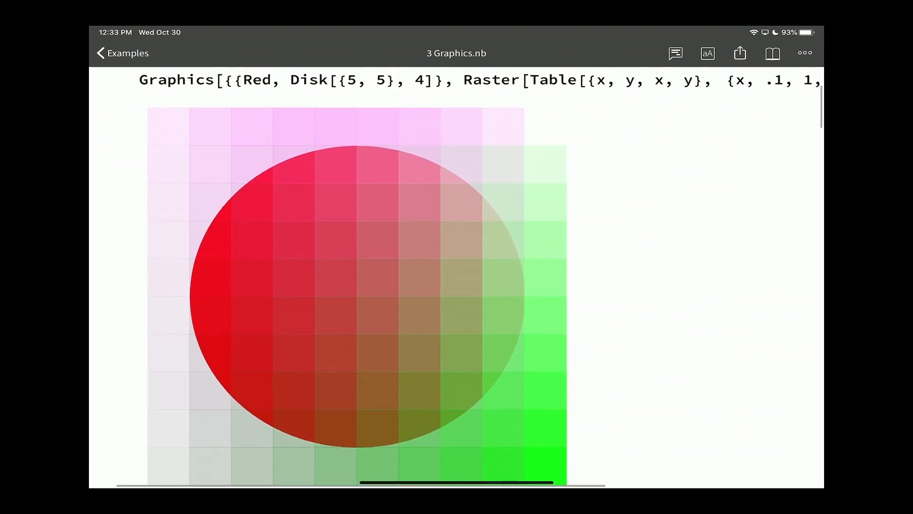
scroll("down", 3)
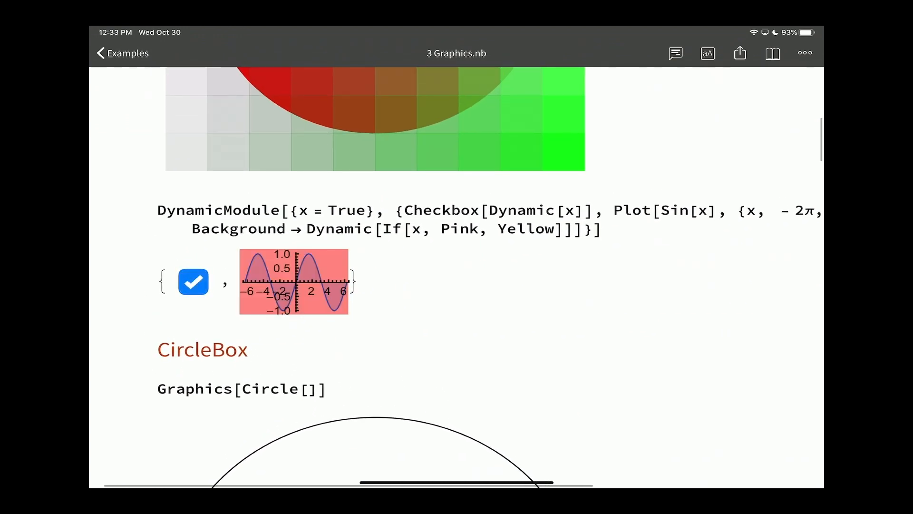
scroll("down", 3)
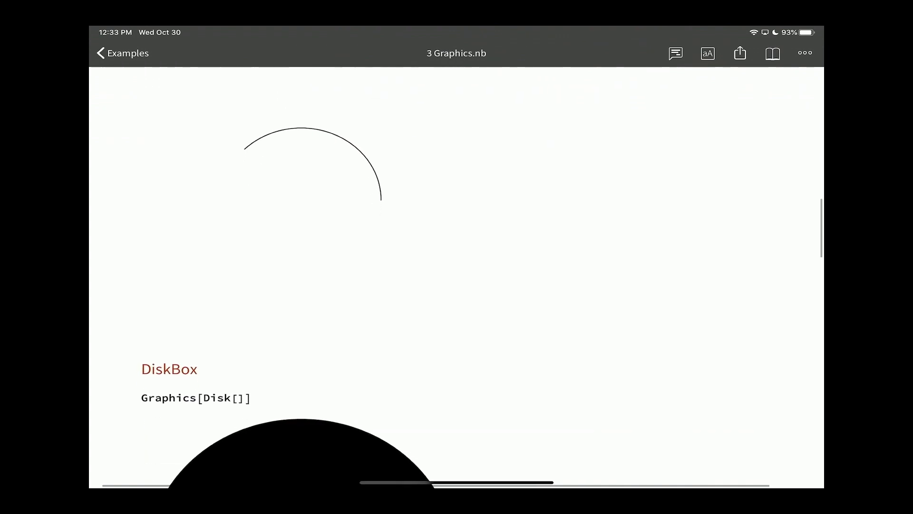
scroll("down", 3)
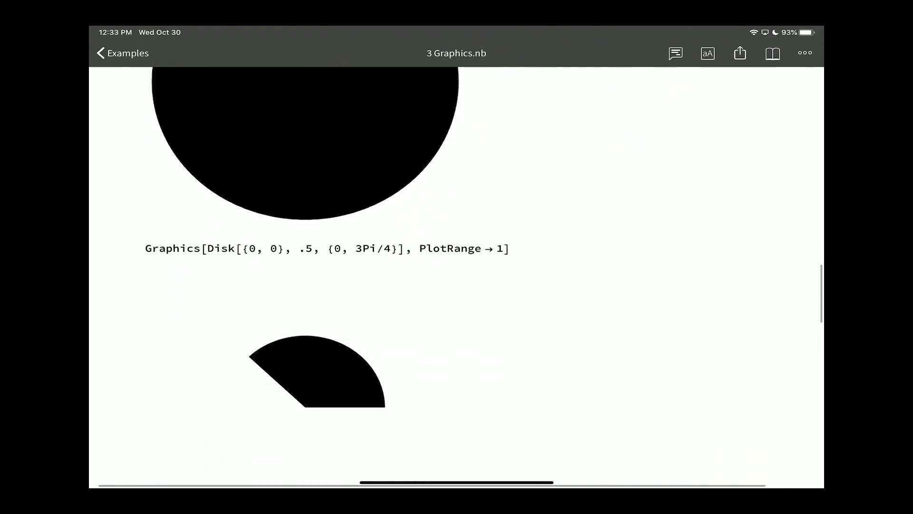
scroll("down", 3)
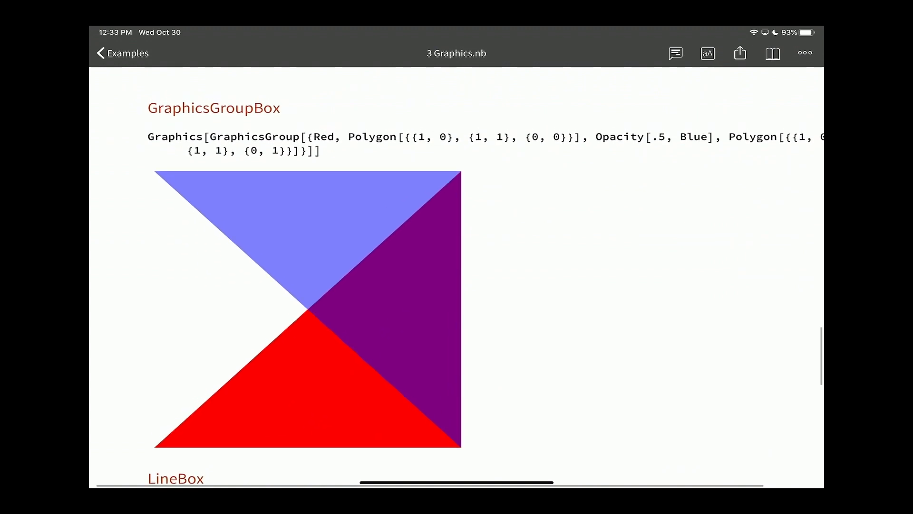
scroll("down", 3)
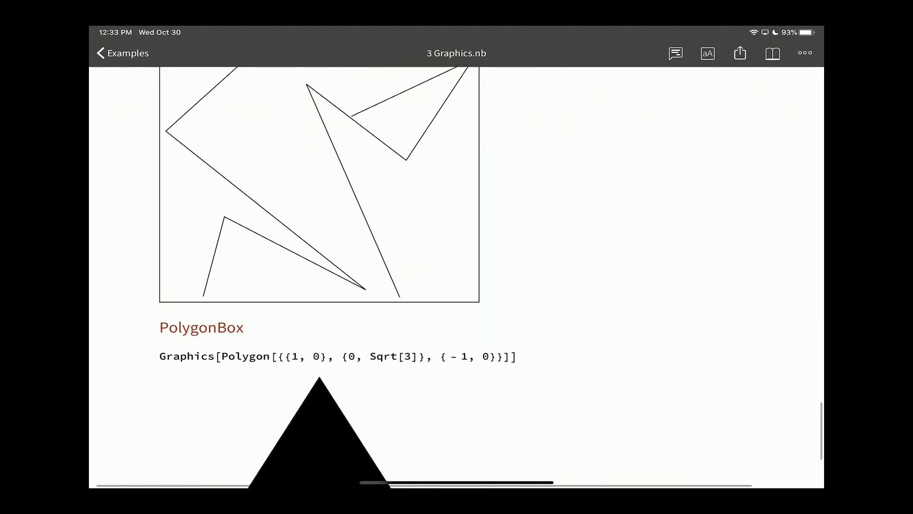
left_click(122, 53)
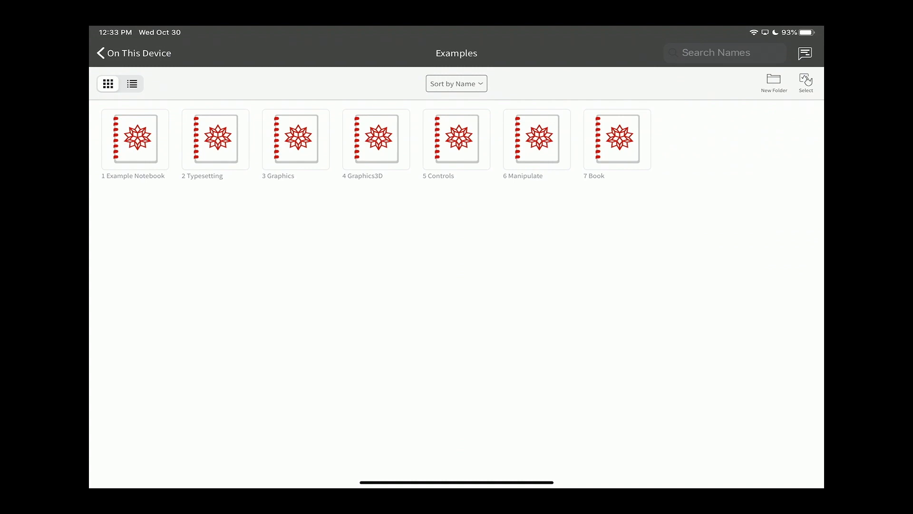
Open the 4 Graphics3D notebook showing its 3D surface plot.
double_click(374, 139)
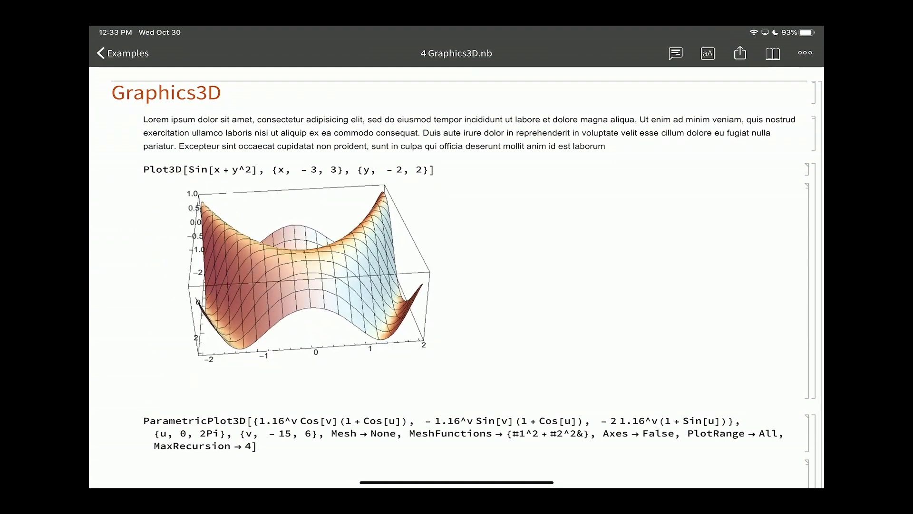
Scroll through the Graphics3D examples down to the TubeBox tube.
scroll("down", 3)
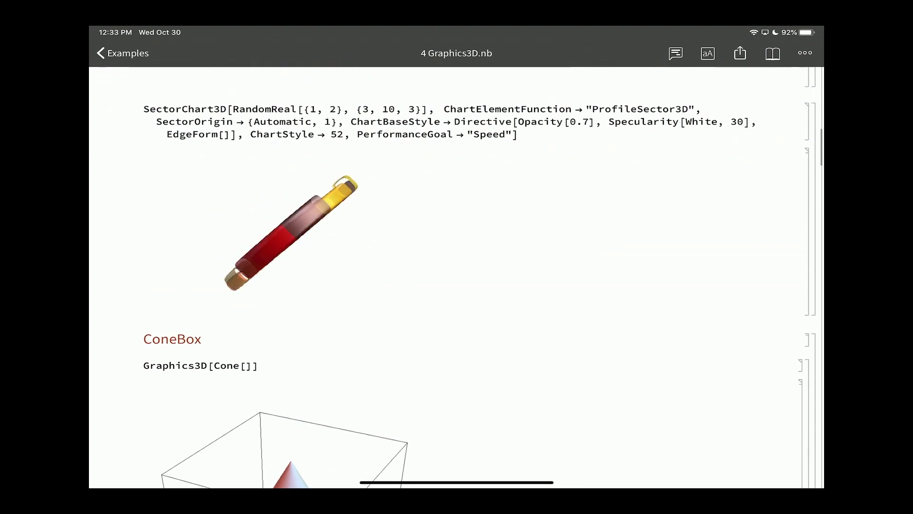
scroll("down", 3)
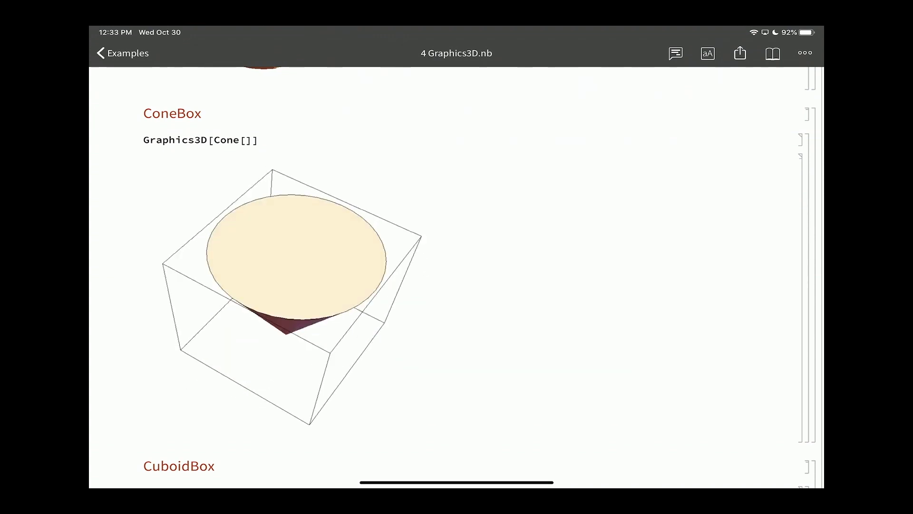
scroll("down", 3)
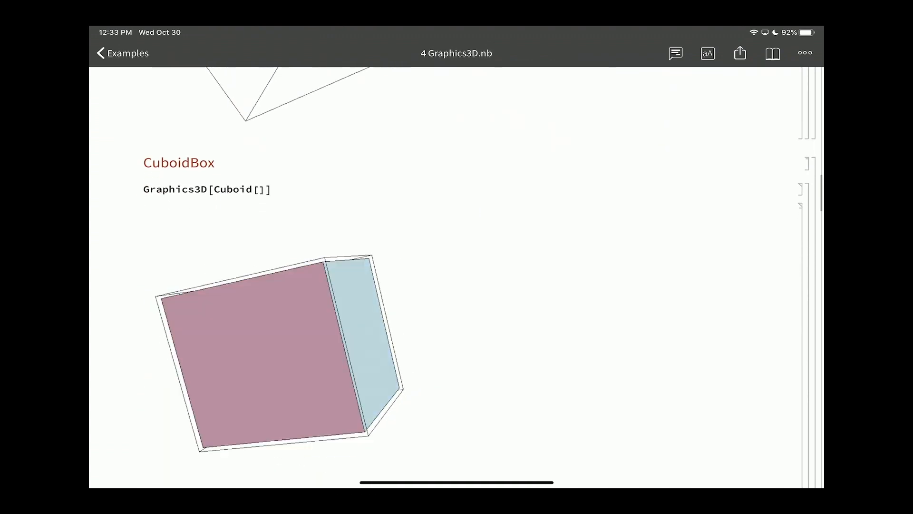
scroll("down", 3)
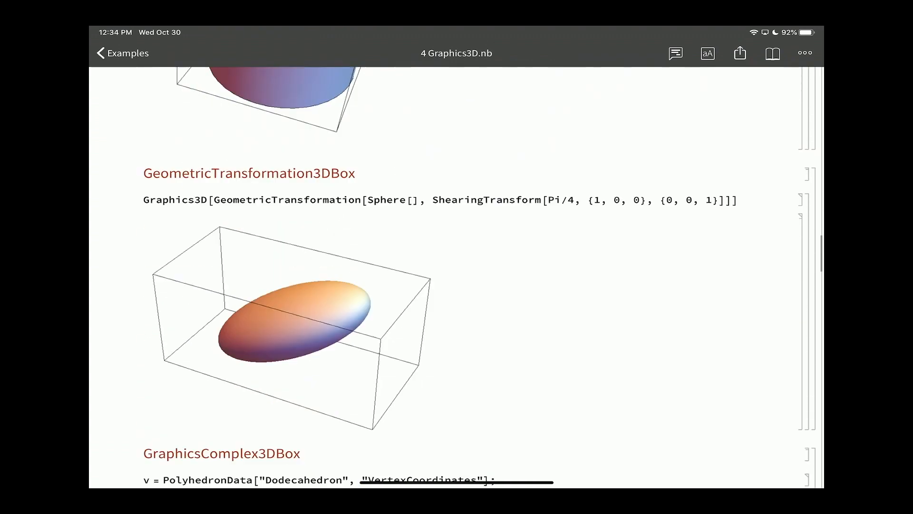
scroll("down", 3)
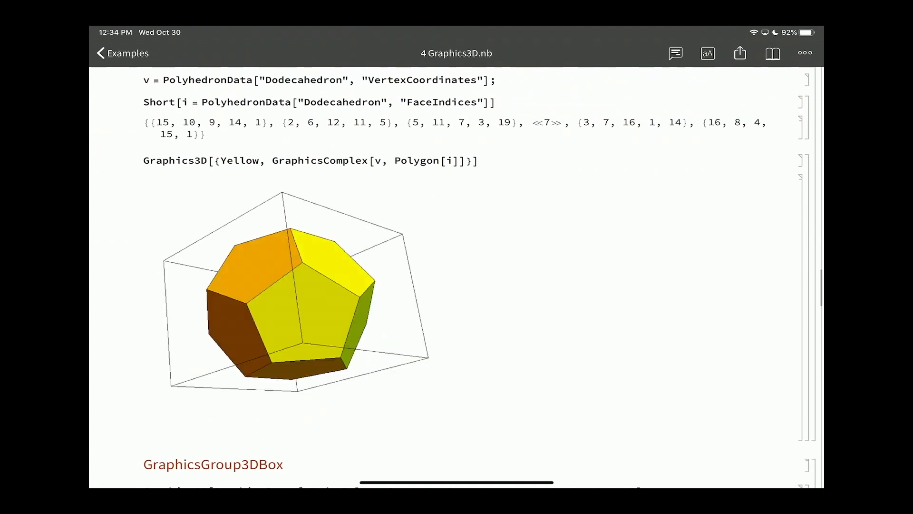
scroll("down", 3)
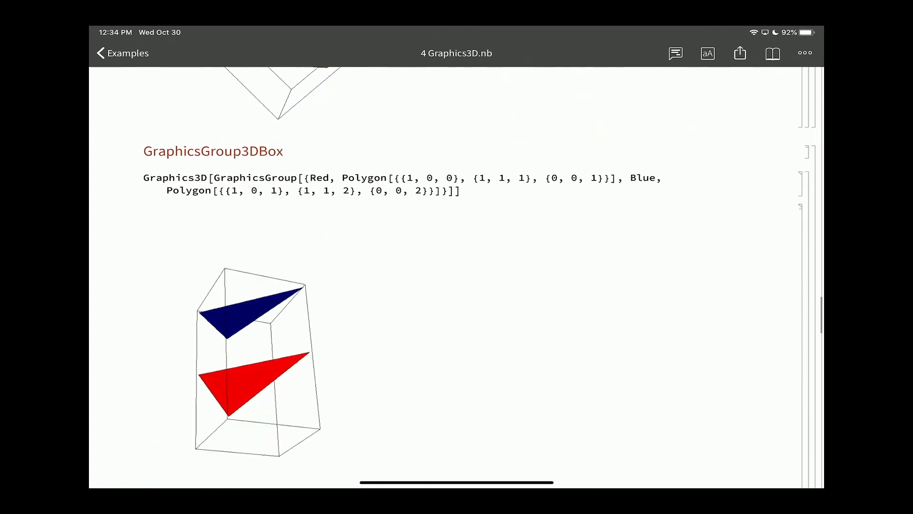
scroll("down", 3)
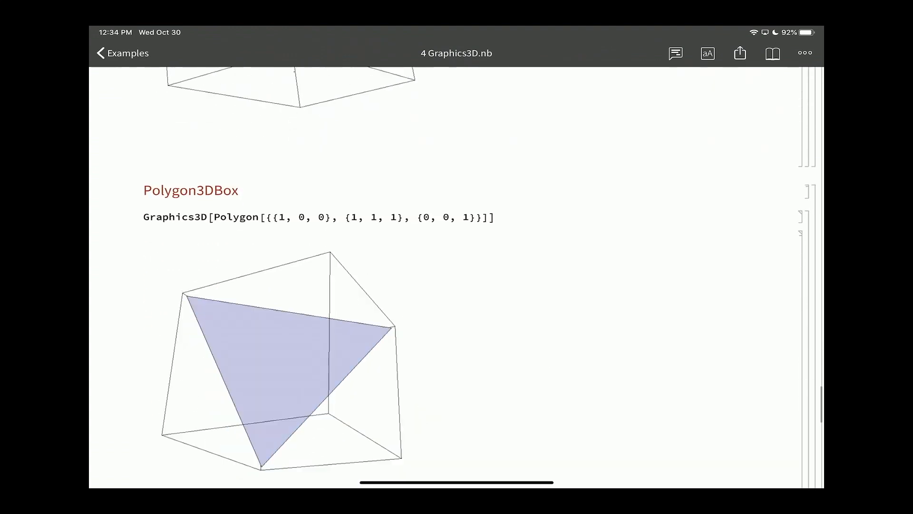
scroll("down", 3)
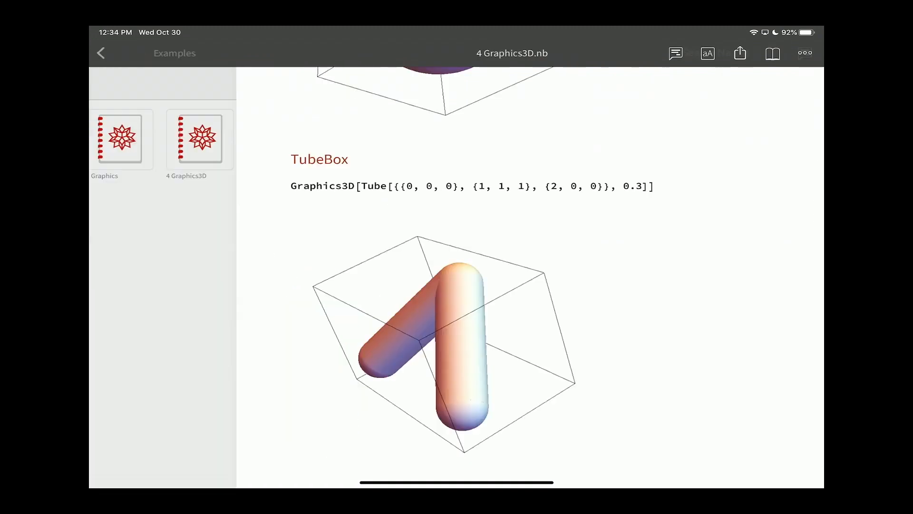
Open the Controls notebook and drag the slider so x varies between about 0.4 and 1.
left_click(100, 53)
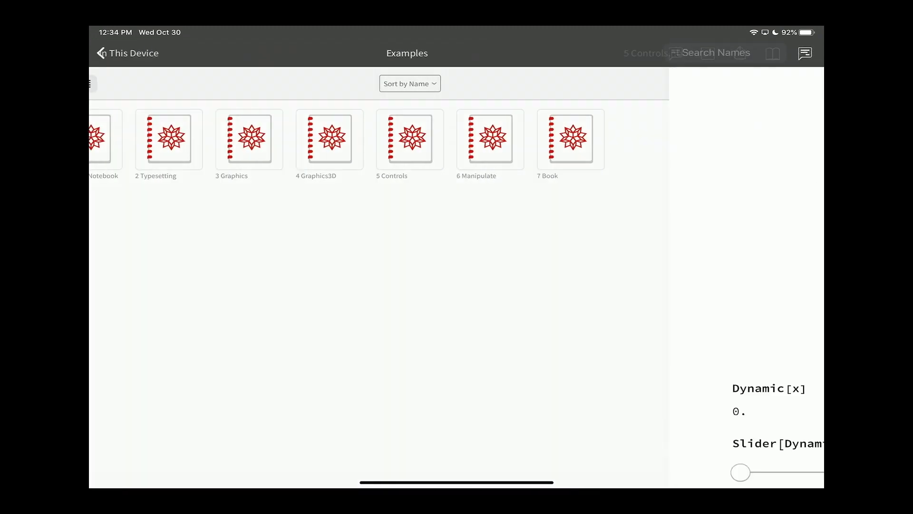
left_click(409, 139)
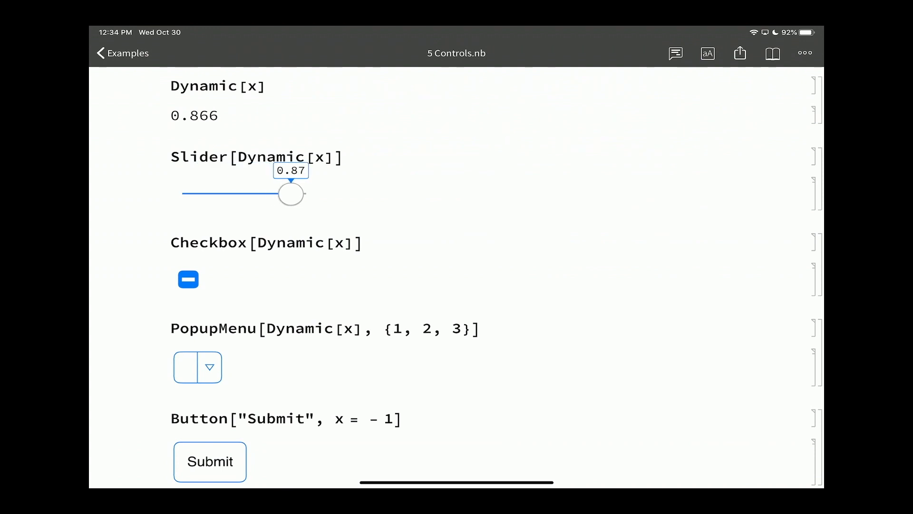
left_click_drag(291, 193, 265, 193)
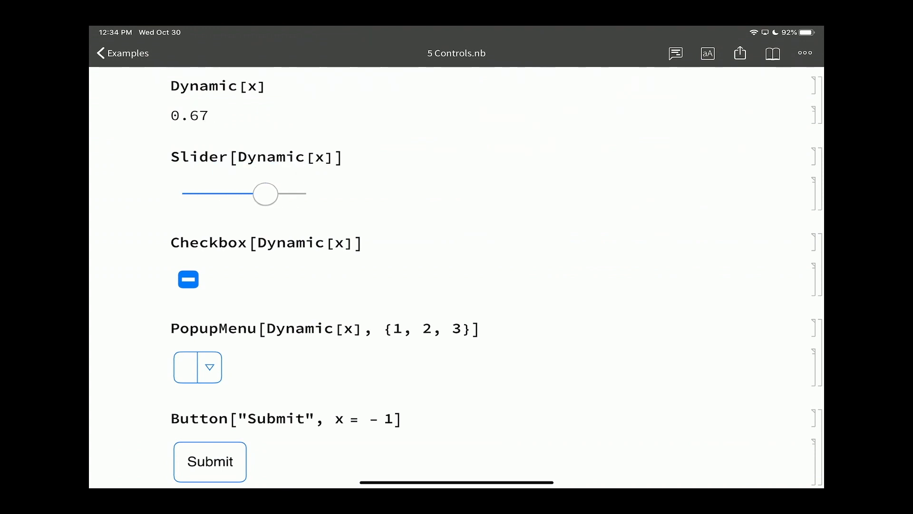
left_click_drag(265, 194, 255, 194)
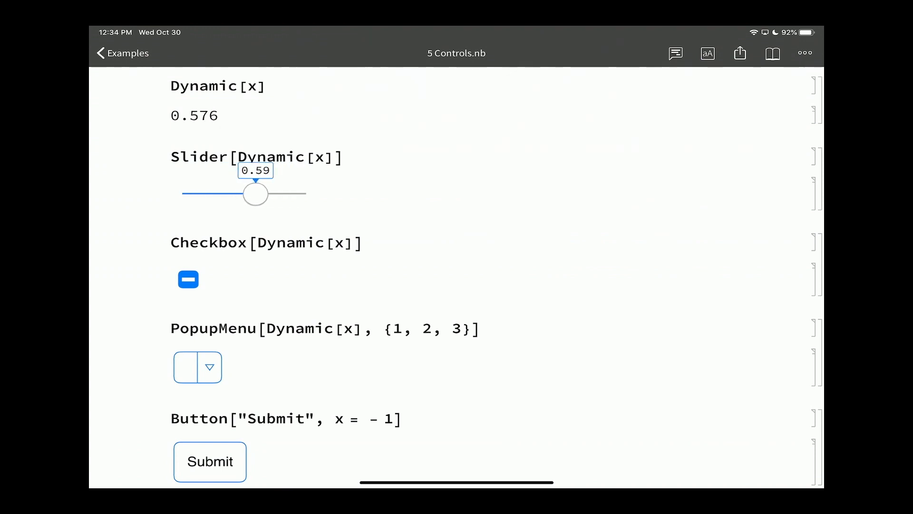
left_click_drag(255, 193, 265, 193)
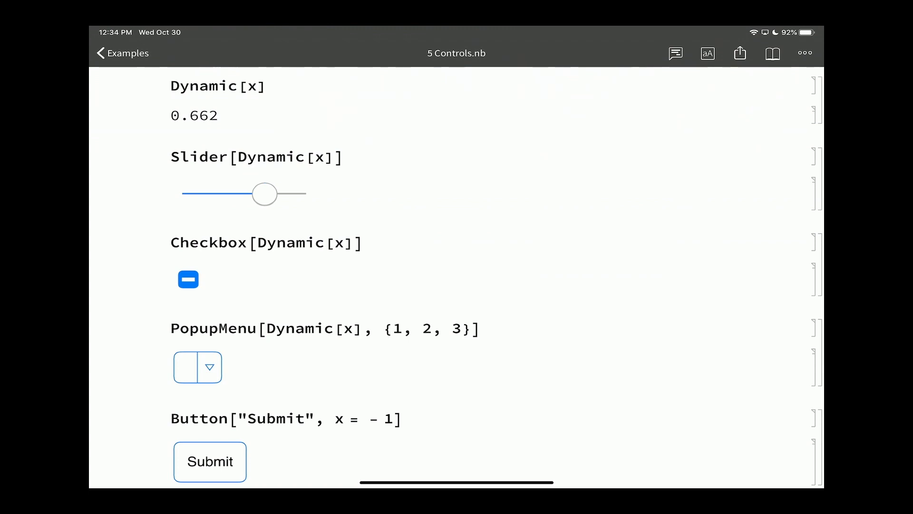
left_click_drag(263, 194, 275, 194)
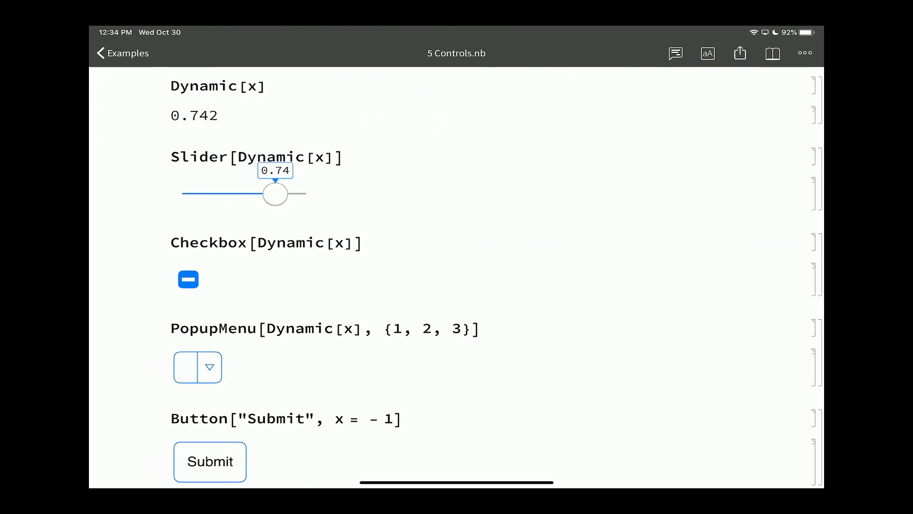
left_click_drag(274, 193, 266, 193)
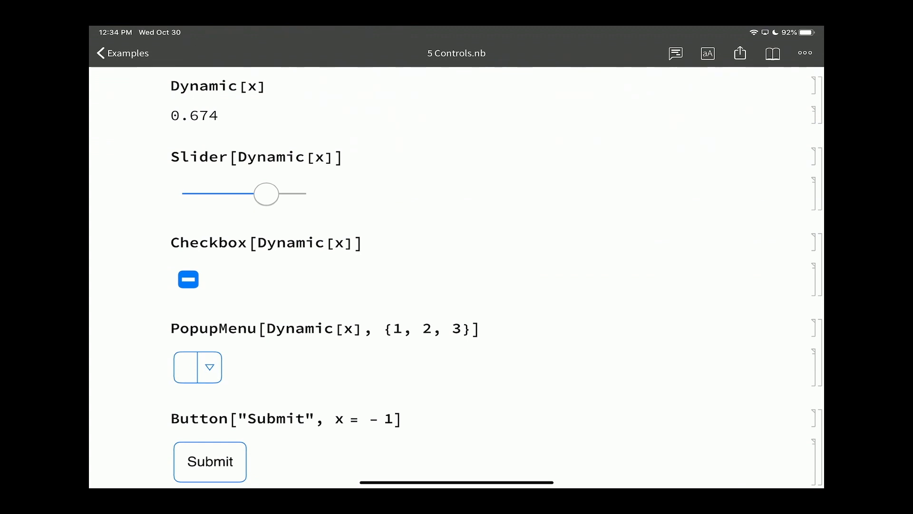
left_click_drag(266, 194, 234, 194)
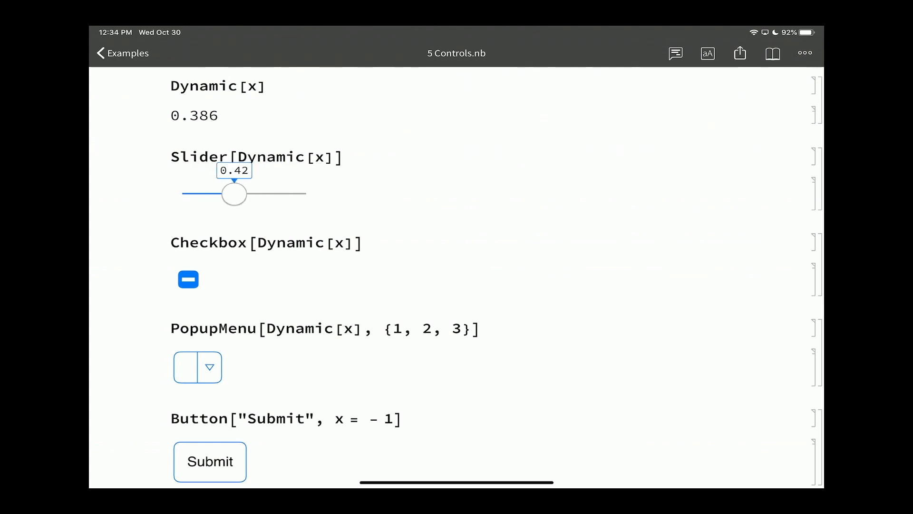
left_click_drag(234, 194, 306, 194)
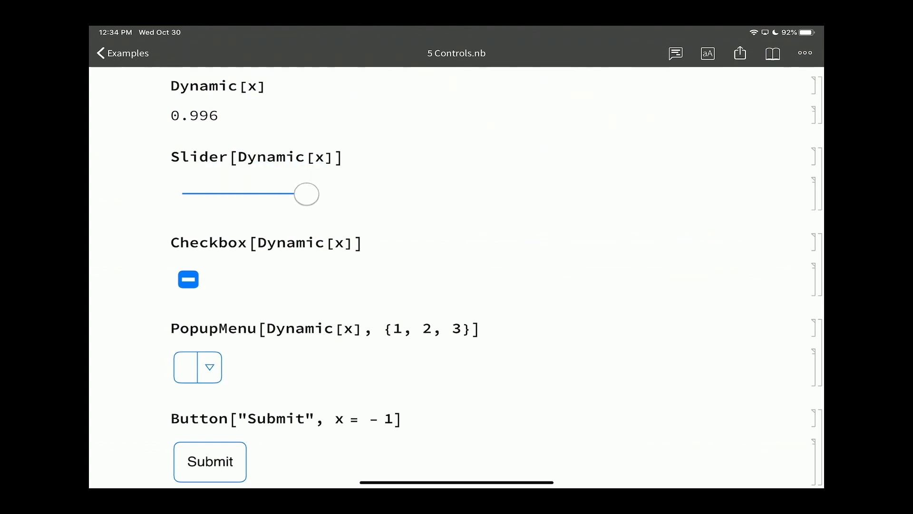
Toggle the checkbox False then True, set x to 3, and scroll to the SetterBar example.
left_click(189, 280)
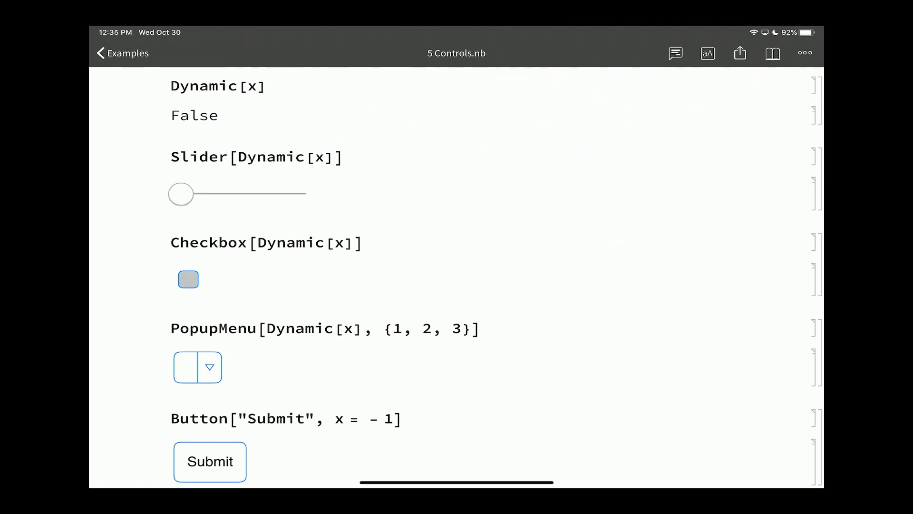
left_click(188, 279)
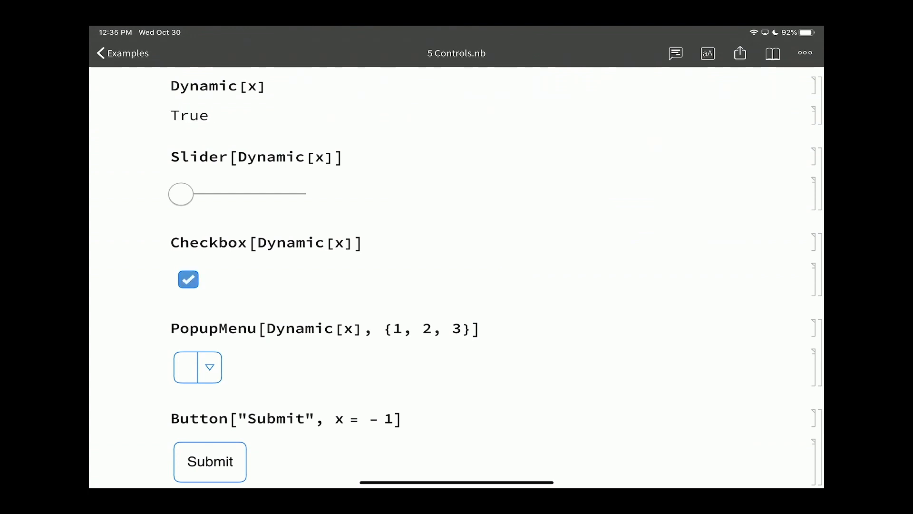
left_click_drag(181, 194, 306, 194)
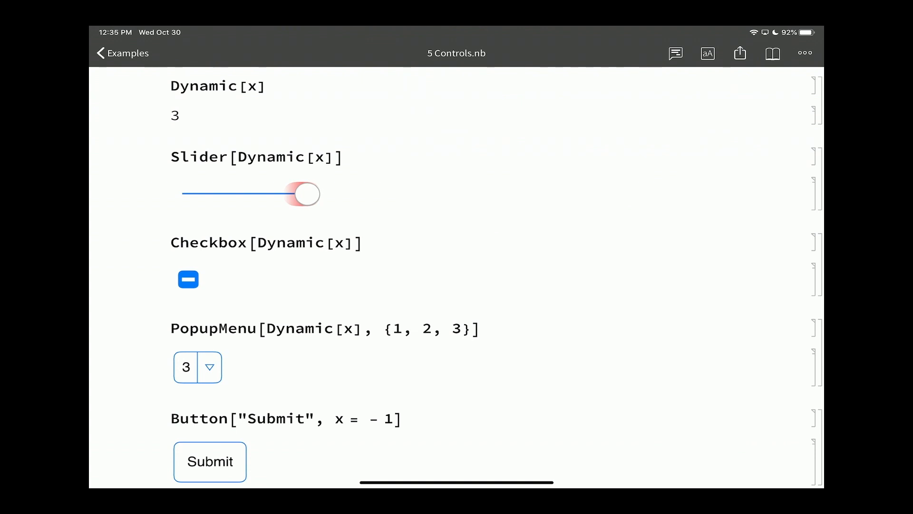
scroll("down", 3)
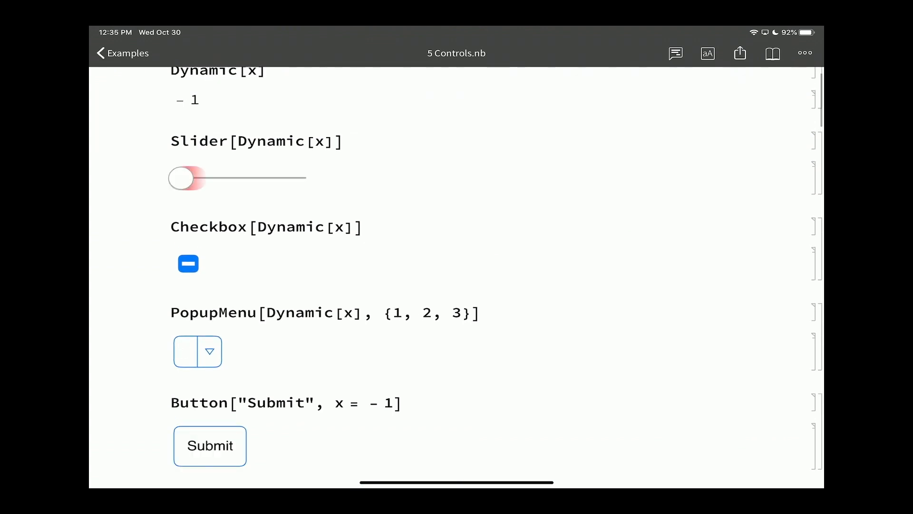
scroll("down", 3)
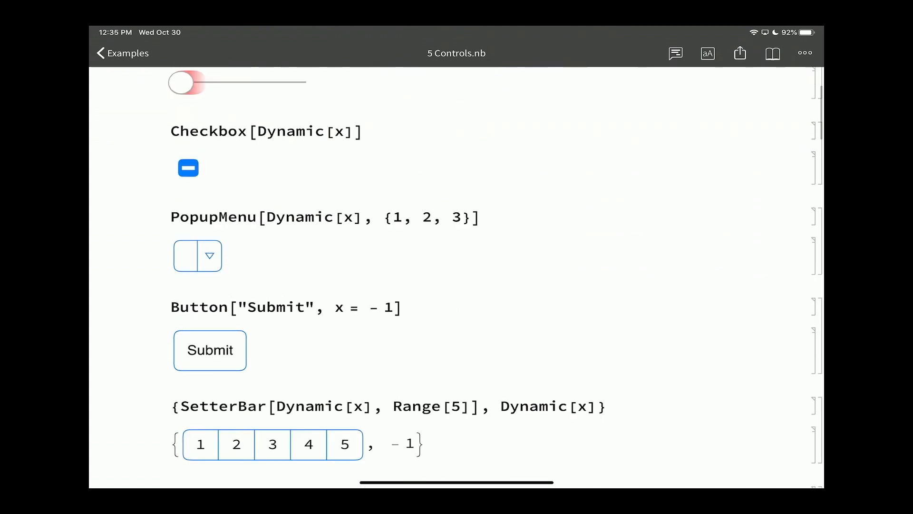
Start the Animator example running and scroll on to the input field panel reading 12.
scroll("down", 3)
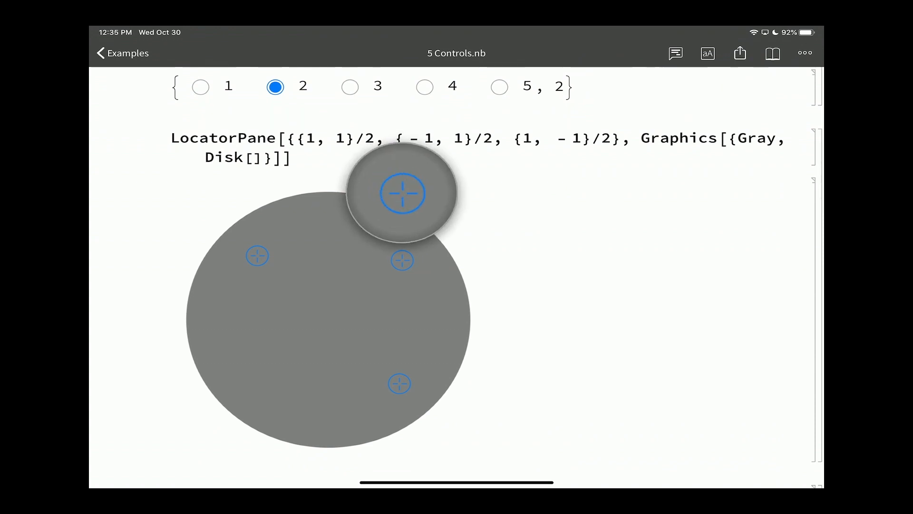
scroll("down", 3)
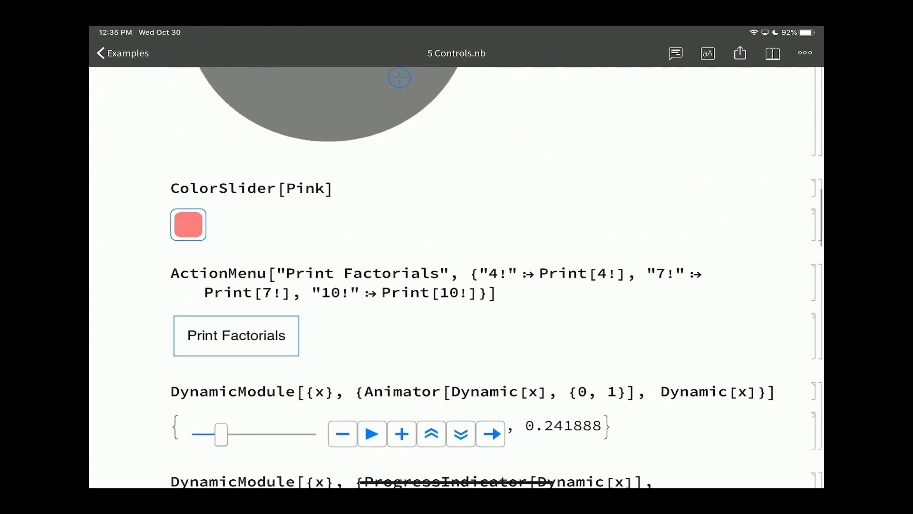
left_click(188, 224)
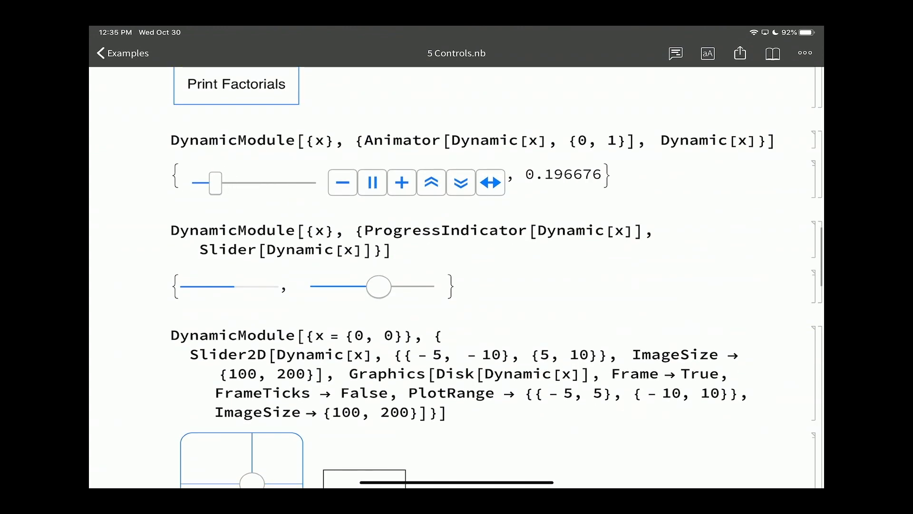
scroll("down", 3)
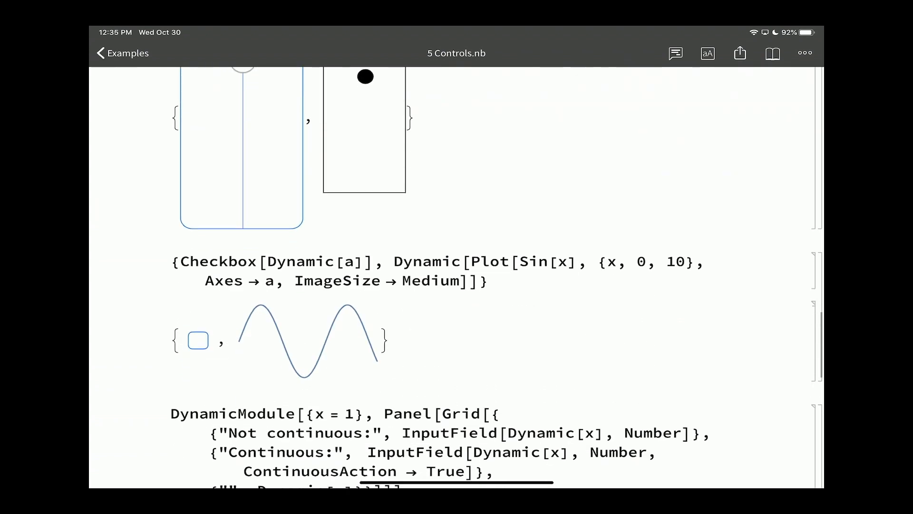
scroll("down", 3)
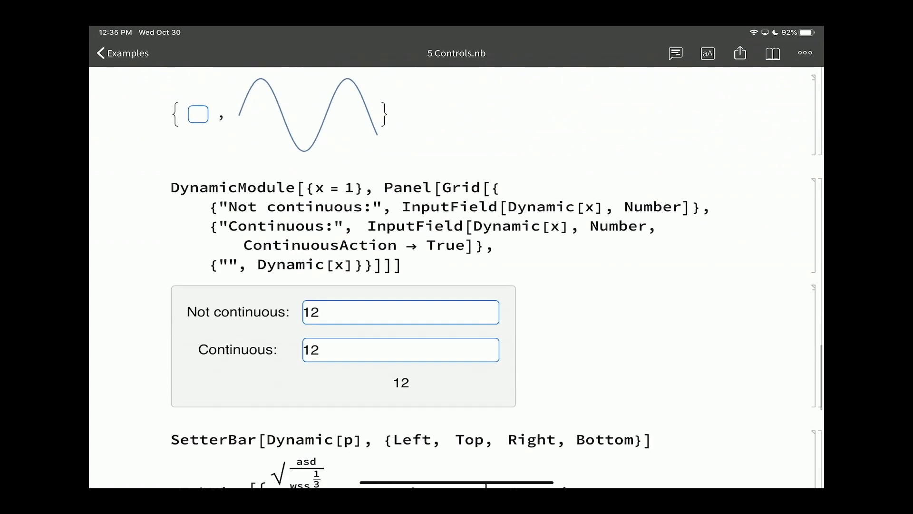
Edit the Not continuous input field so both fields read 124.
left_click(401, 312)
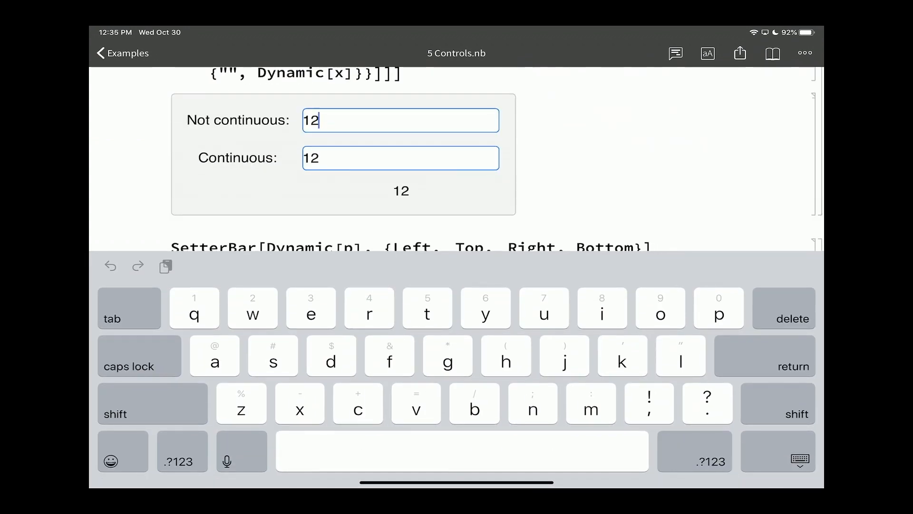
type("42436364")
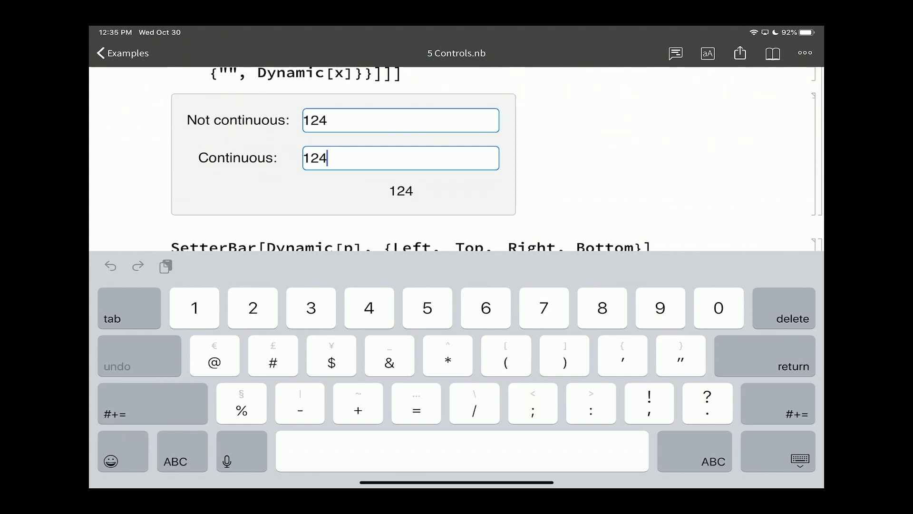
type("24354637243")
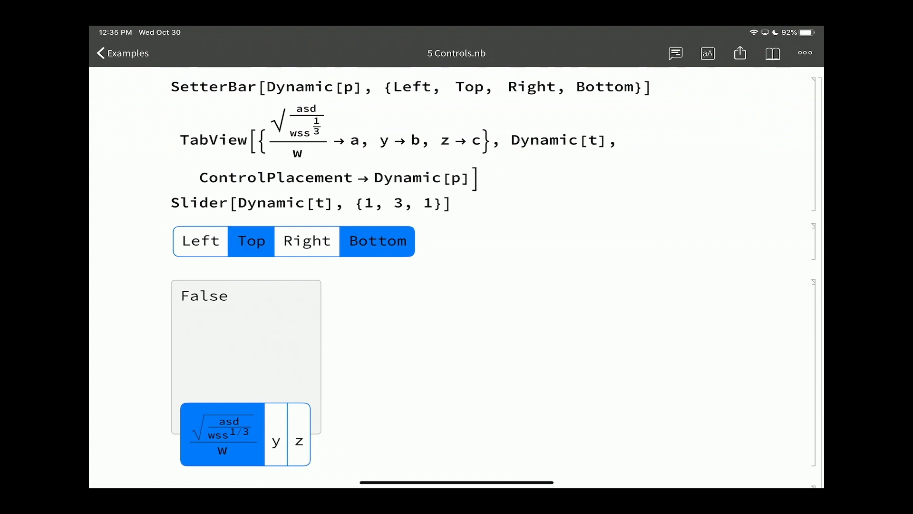
Show the share sheet for the AGothicWindow CDF file.
left_click(307, 241)
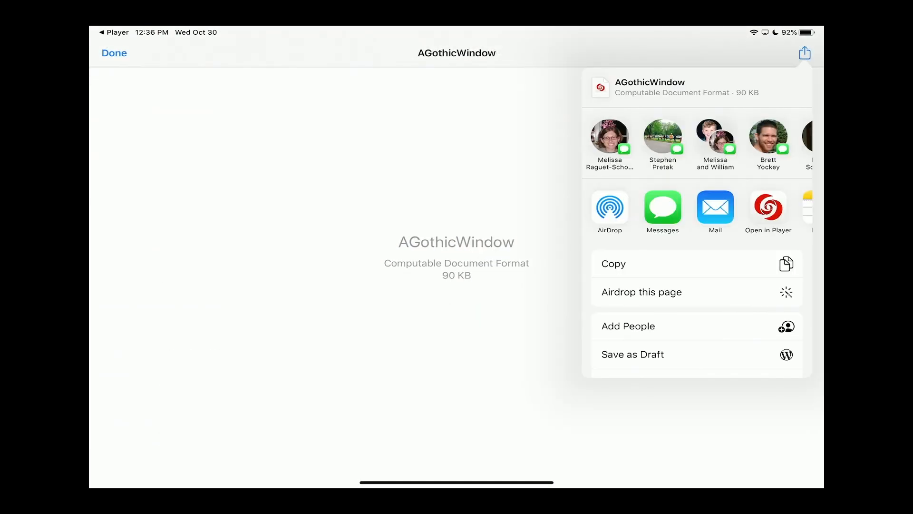
Open A Gothic Window in Player, view its controls, and return to On This Device.
left_click(769, 206)
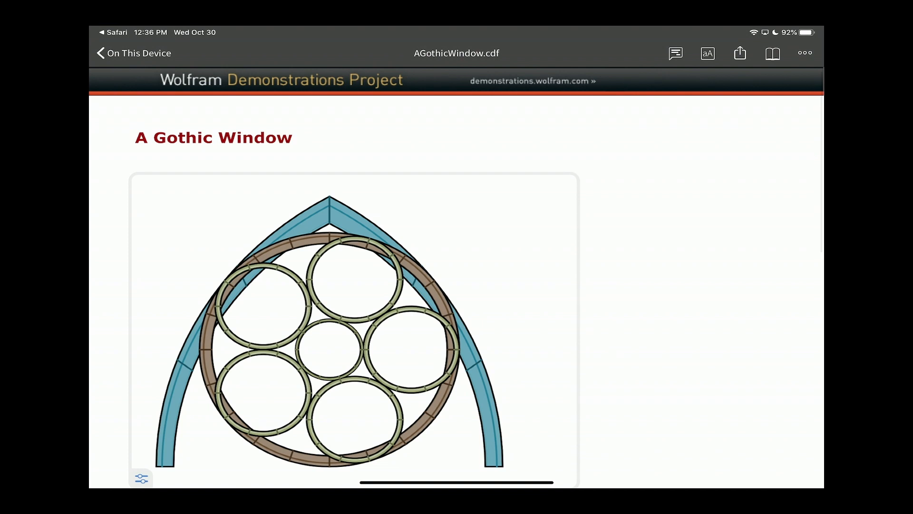
scroll("down", 3)
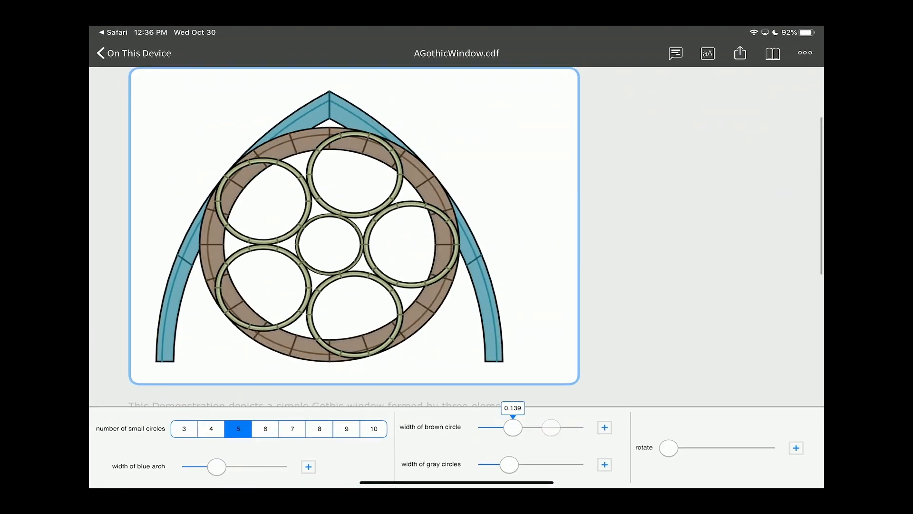
left_click(346, 429)
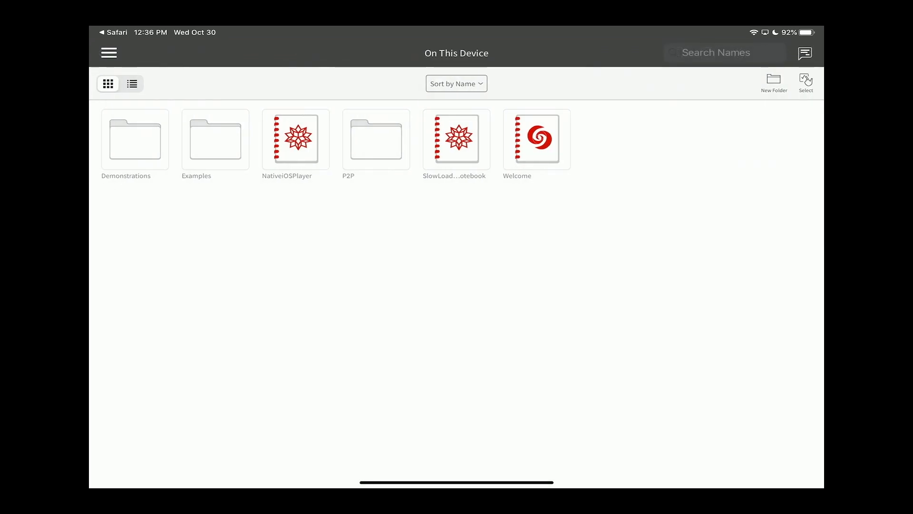
Open the 6 Manipulate notebook from the Examples folder.
double_click(215, 139)
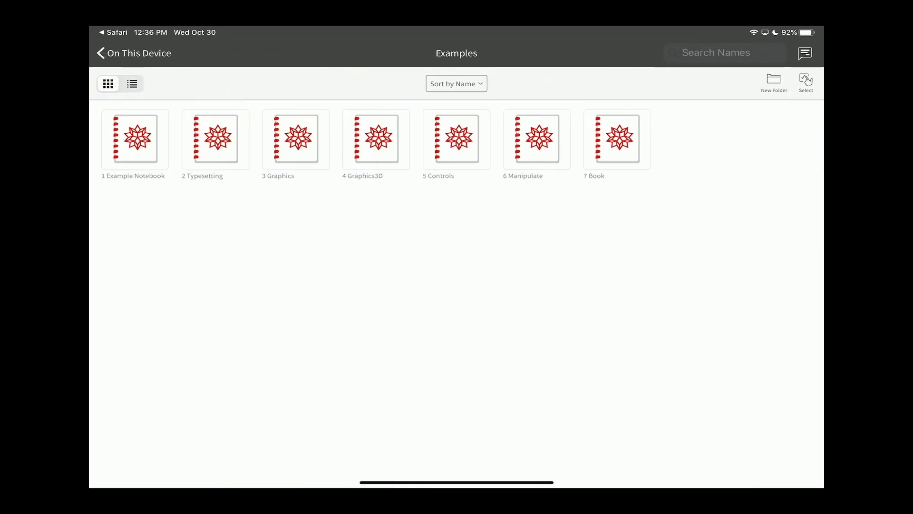
double_click(535, 139)
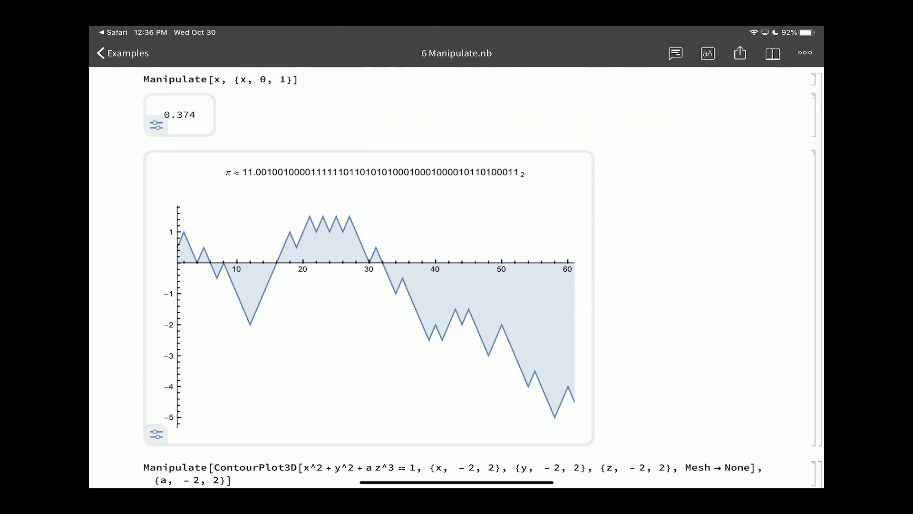
Show the first Manipulate's controls and drag x to 0.66 then back to about 0.314.
left_click(156, 125)
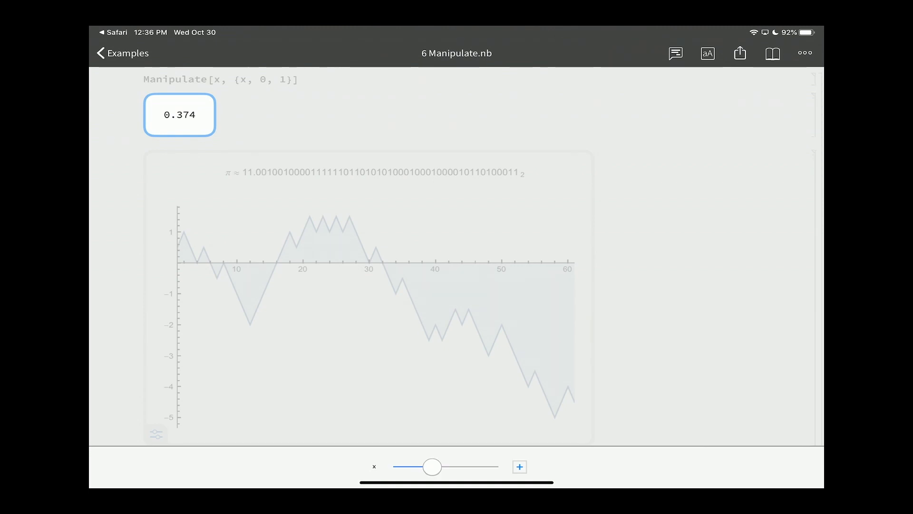
left_click_drag(432, 466, 463, 466)
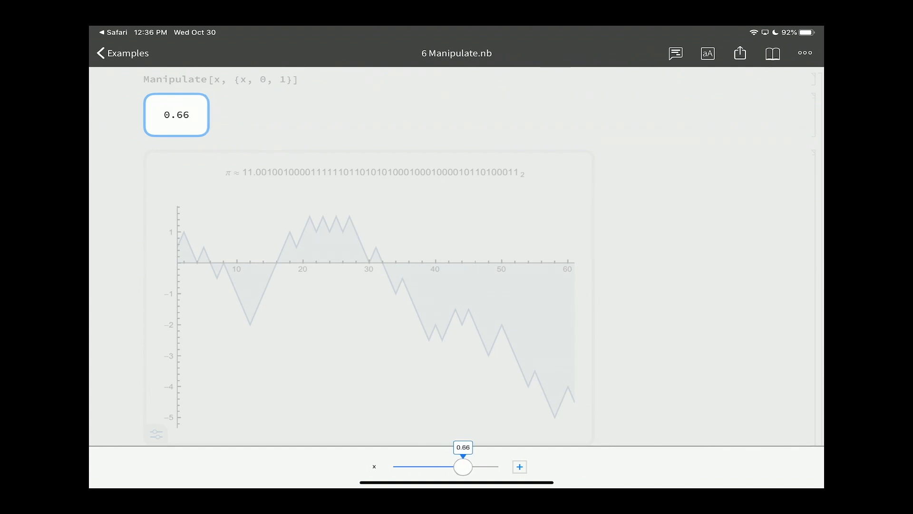
left_click_drag(462, 466, 426, 467)
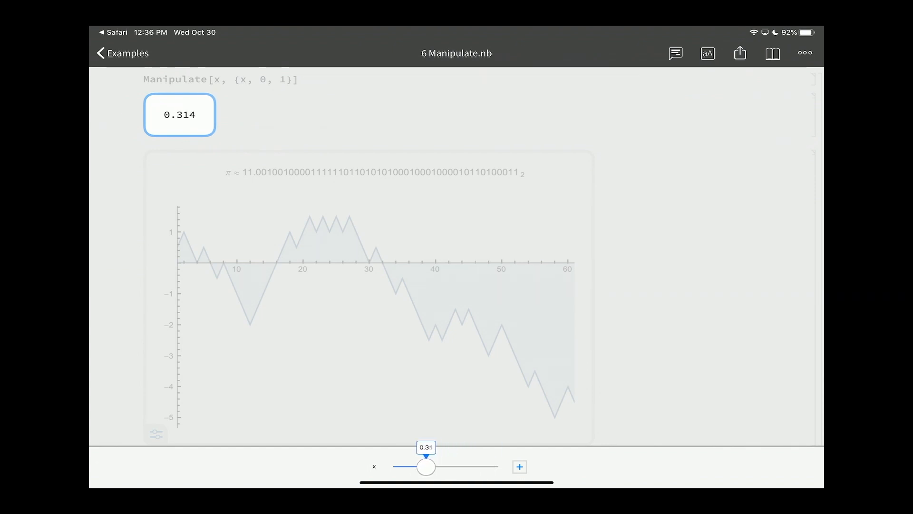
left_click_drag(425, 466, 412, 466)
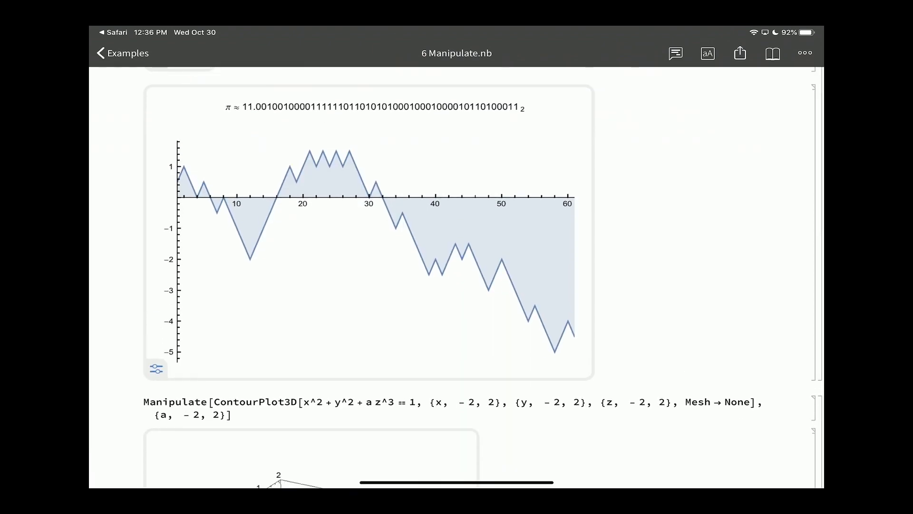
Lower parameter a on the ContourPlot3D example so the surface opens into a cup.
left_click(155, 369)
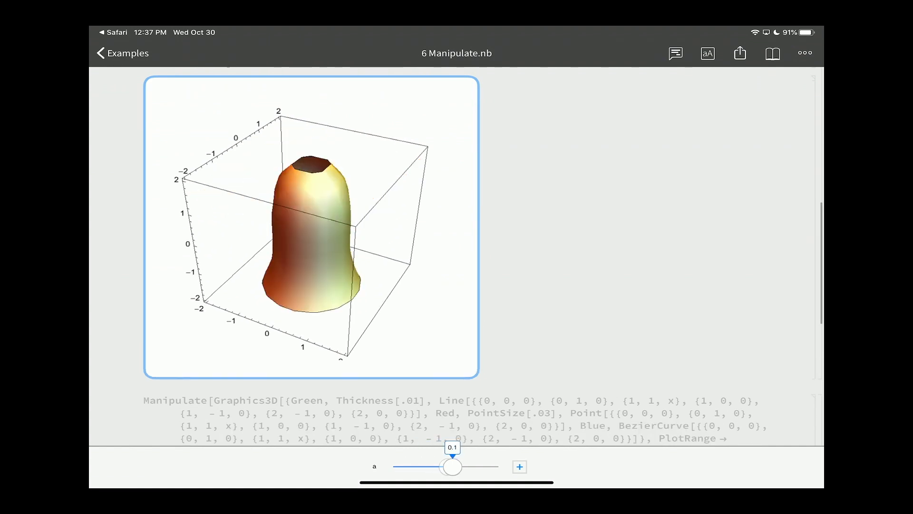
left_click(519, 466)
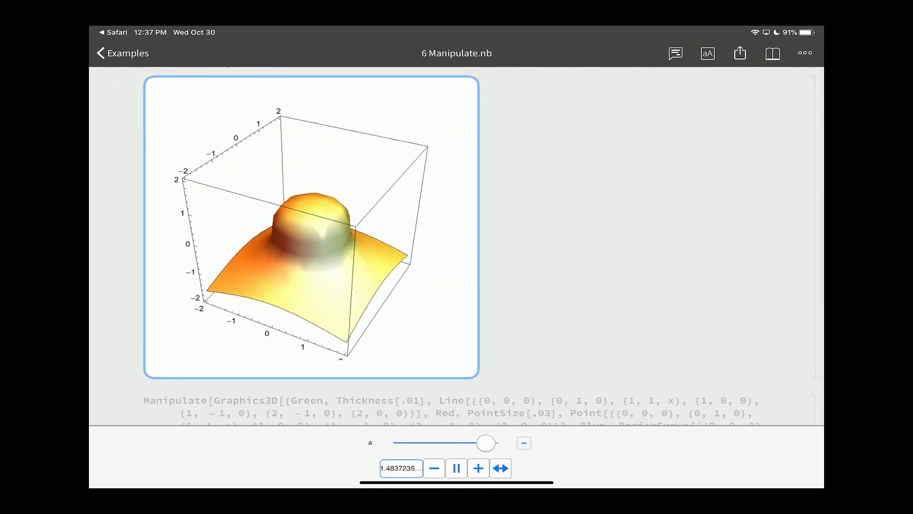
left_click_drag(486, 444, 442, 442)
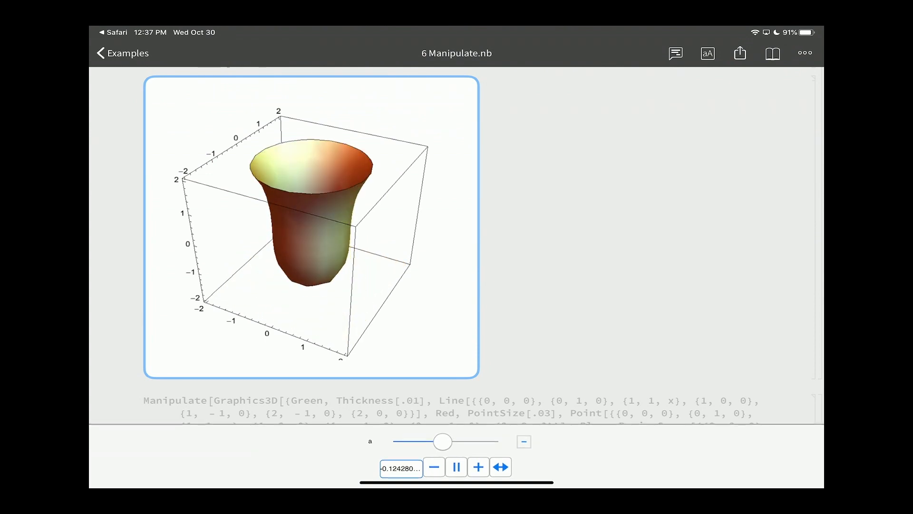
Raise the Bézier x slider to 0.8, then open the 7 Book example notebook.
scroll("down", 3)
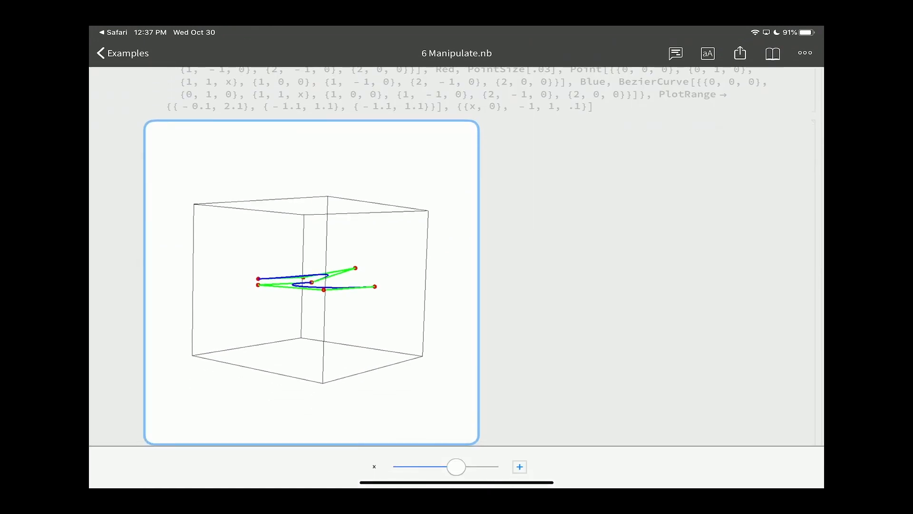
left_click_drag(455, 466, 488, 466)
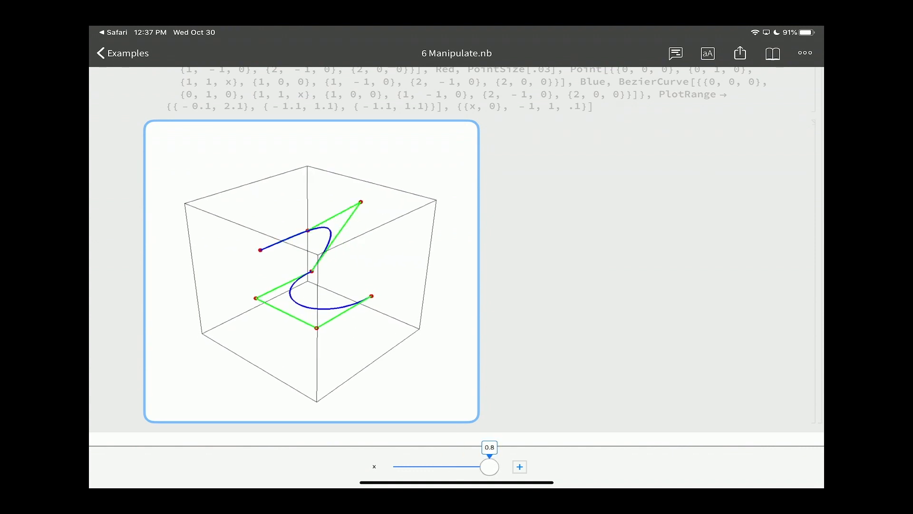
left_click(122, 54)
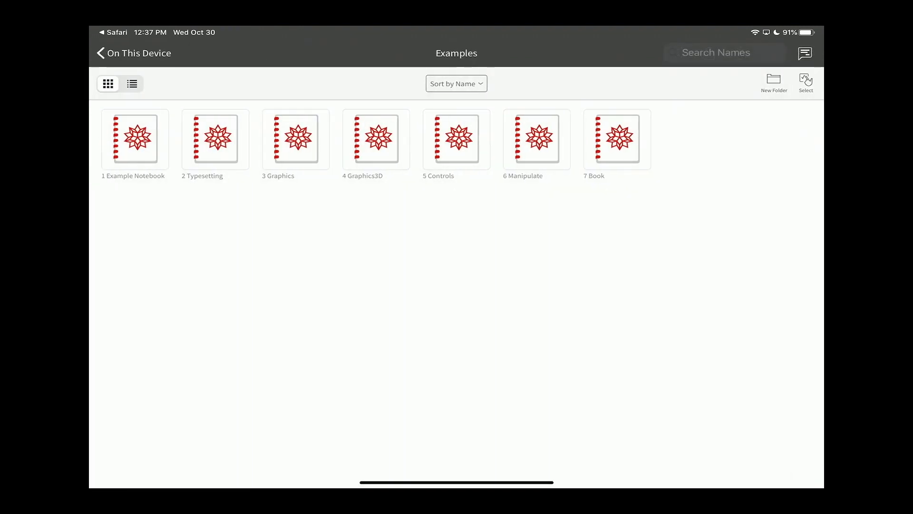
left_click(616, 139)
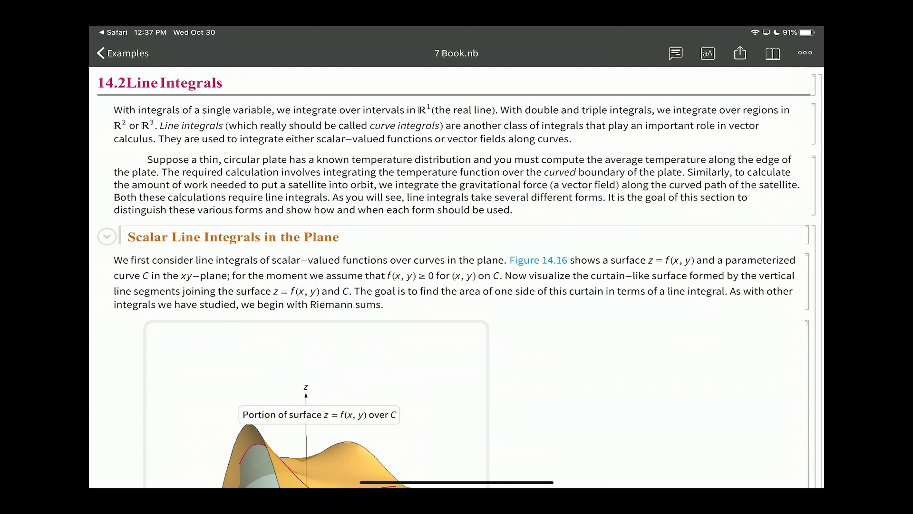
Scroll through the line-integral figures and reveal the controls for Figure 14.16.
scroll("down", 3)
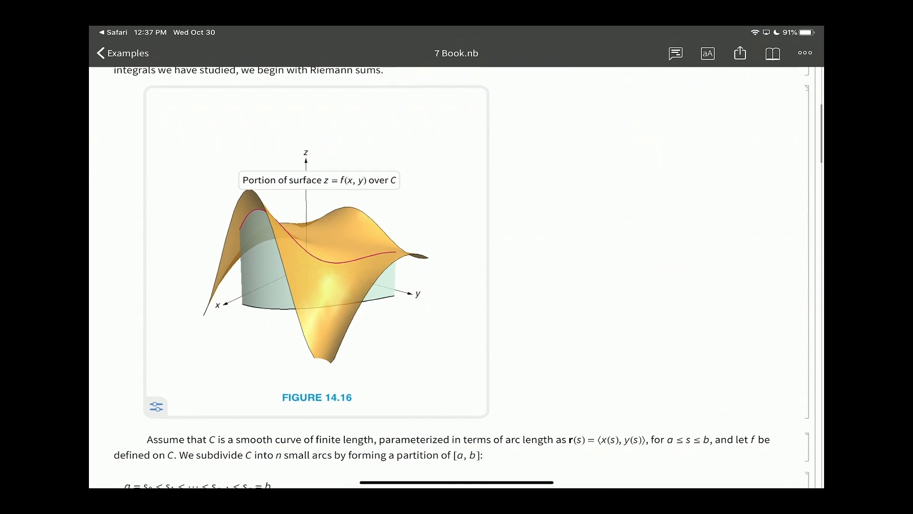
left_click(155, 406)
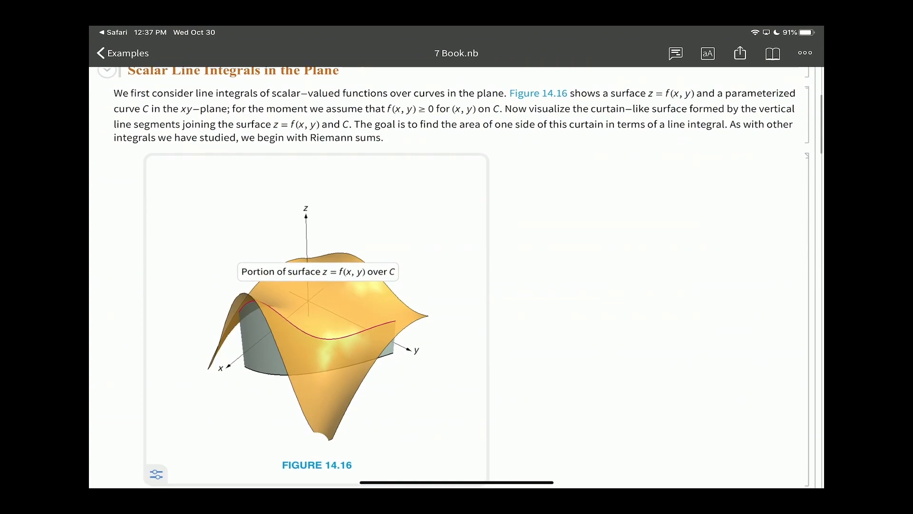
left_click(155, 474)
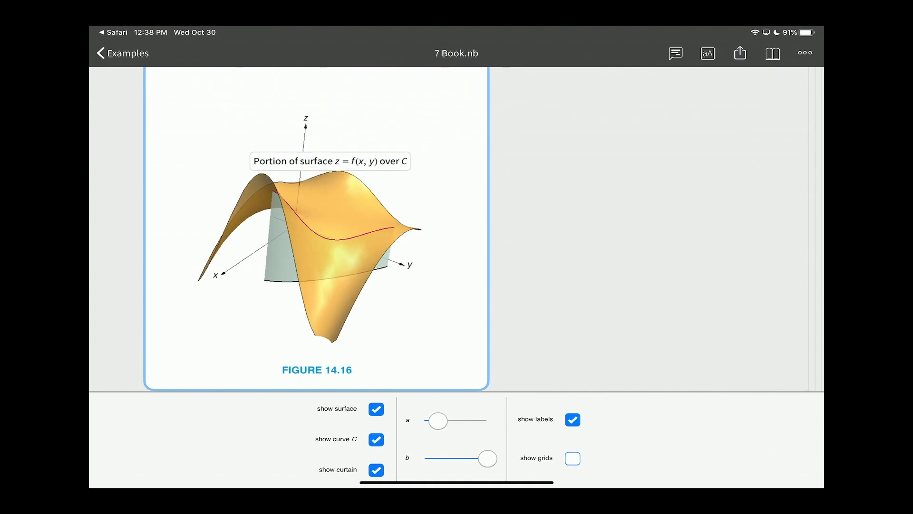
scroll("down", 3)
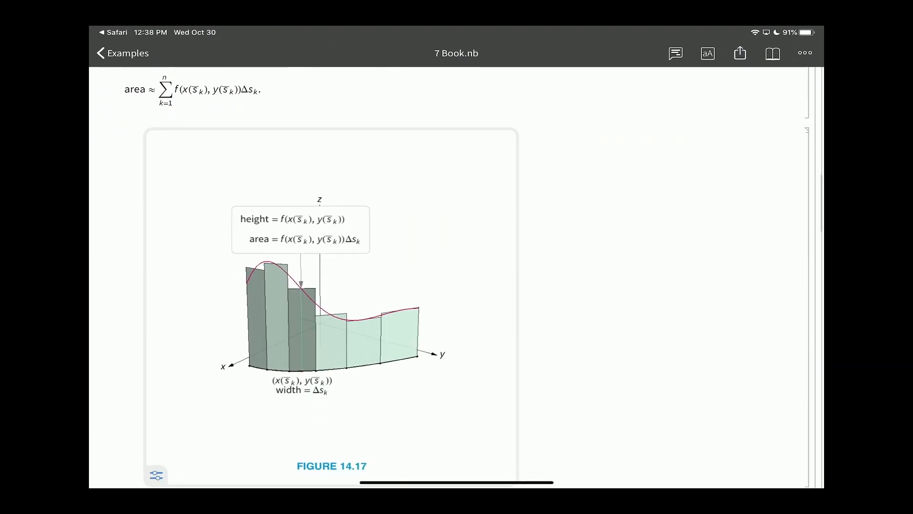
Increase n on Figure 14.17 to fill the curtain with thin panels, then leave the Book notebook.
left_click(156, 475)
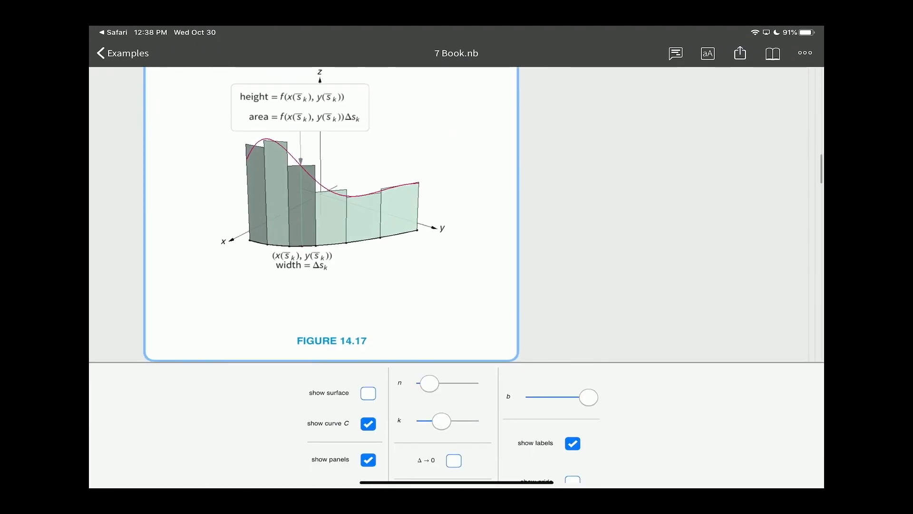
left_click_drag(429, 382, 452, 383)
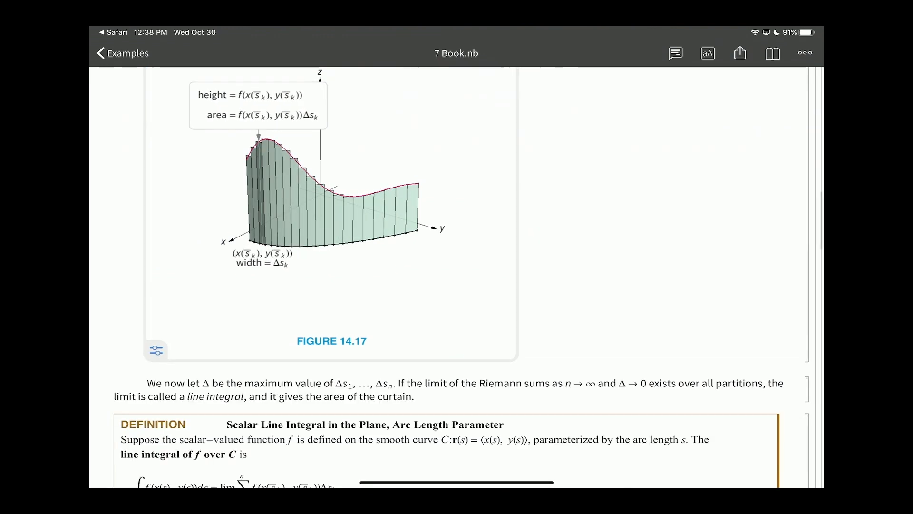
scroll("down", 3)
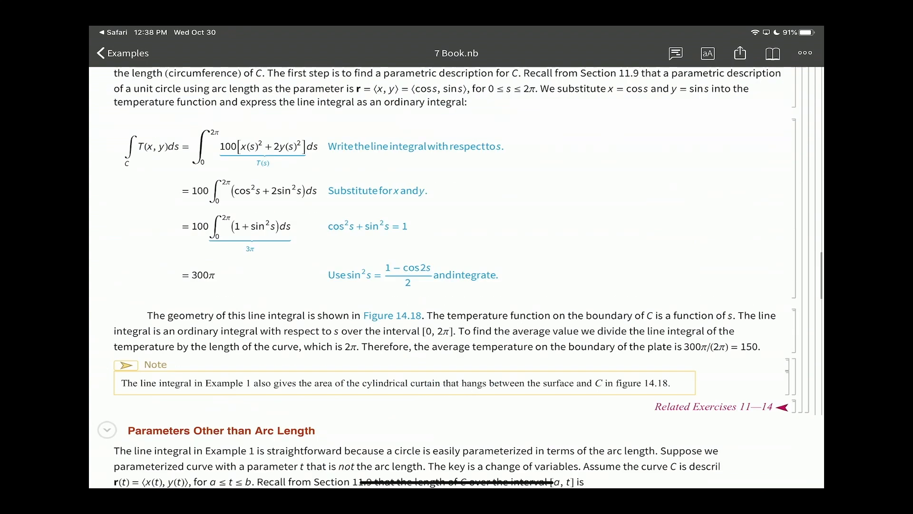
left_click(123, 54)
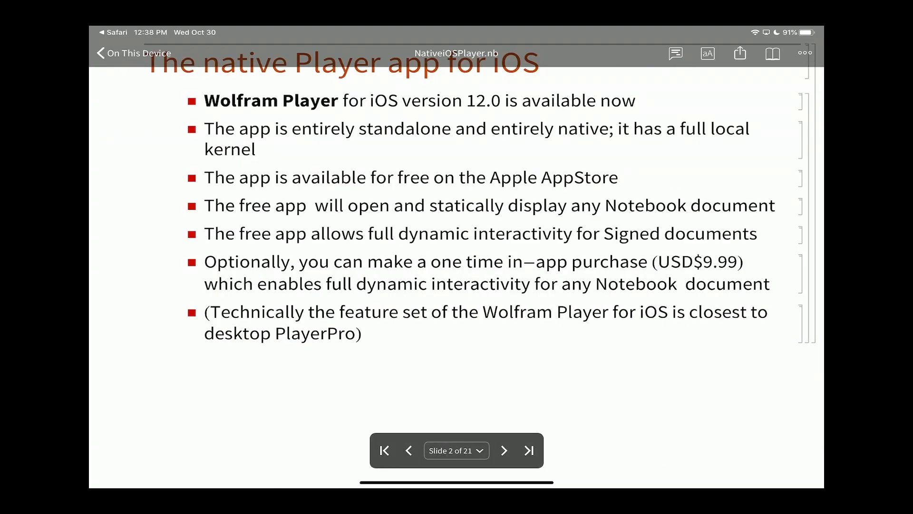
Leave the slideshow and return to the On This Device file list.
left_click(503, 450)
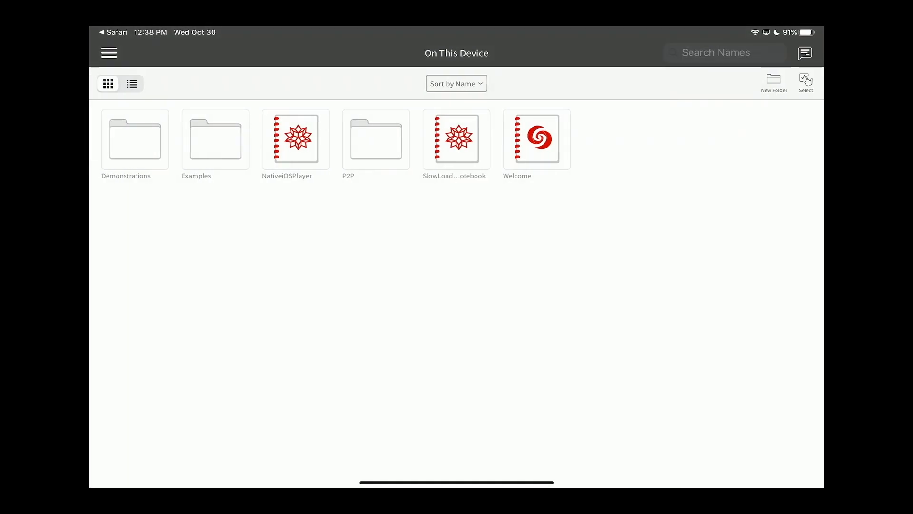
left_click(108, 53)
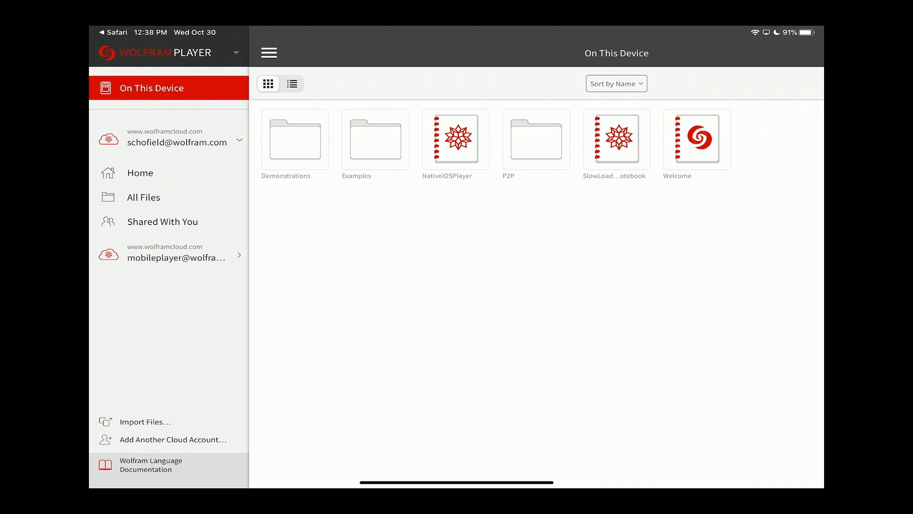
left_click(268, 52)
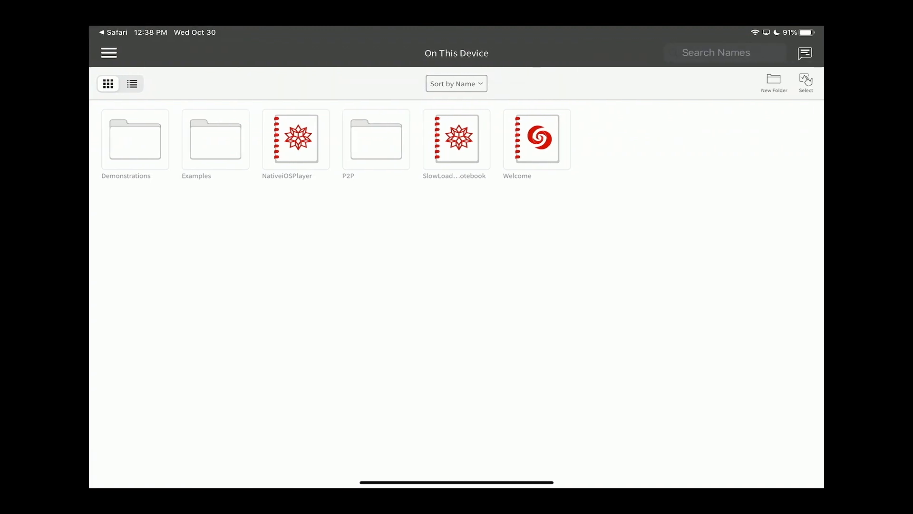
left_click(296, 138)
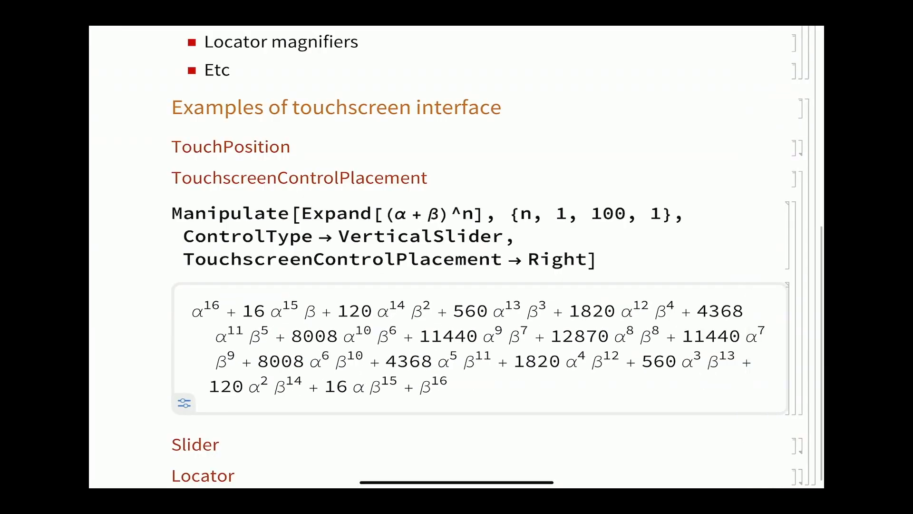
Move the continuous and stepped Slider examples through their values and back to minimum.
scroll("down", 3)
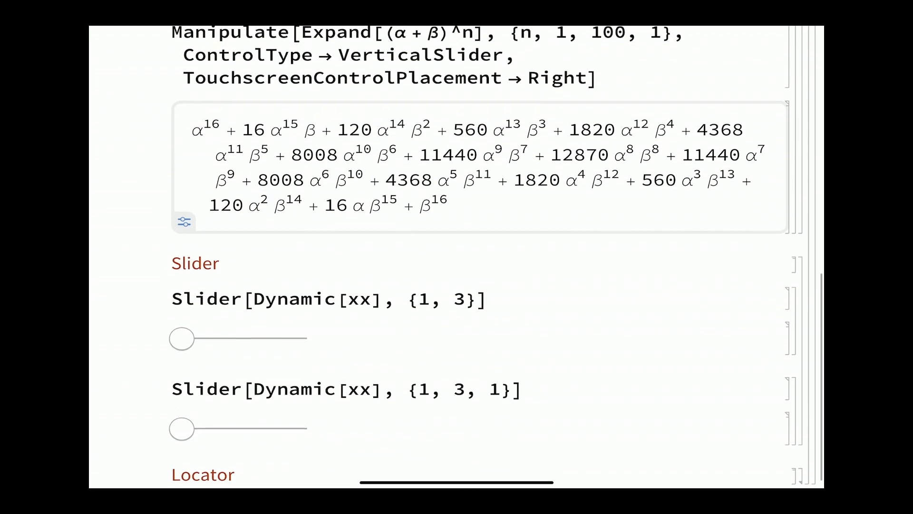
left_click_drag(182, 338, 265, 339)
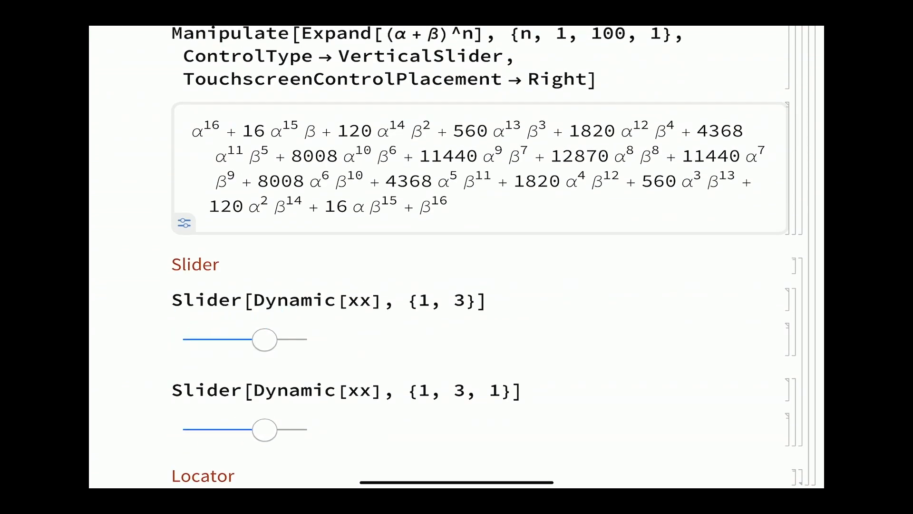
left_click_drag(265, 430, 231, 430)
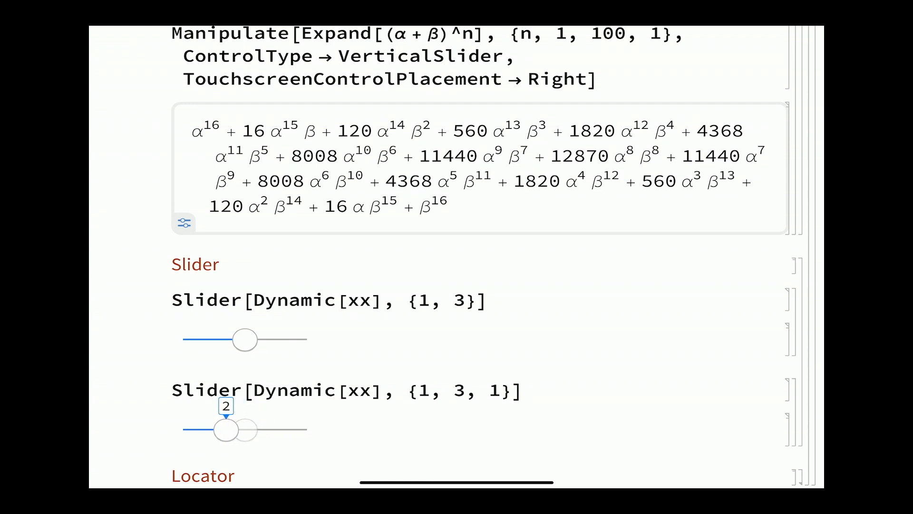
left_click_drag(227, 429, 288, 429)
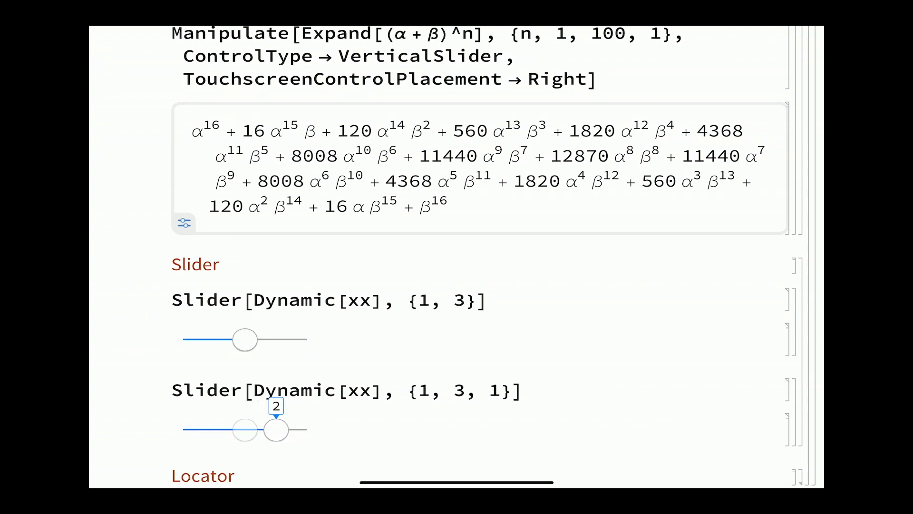
left_click_drag(277, 429, 217, 429)
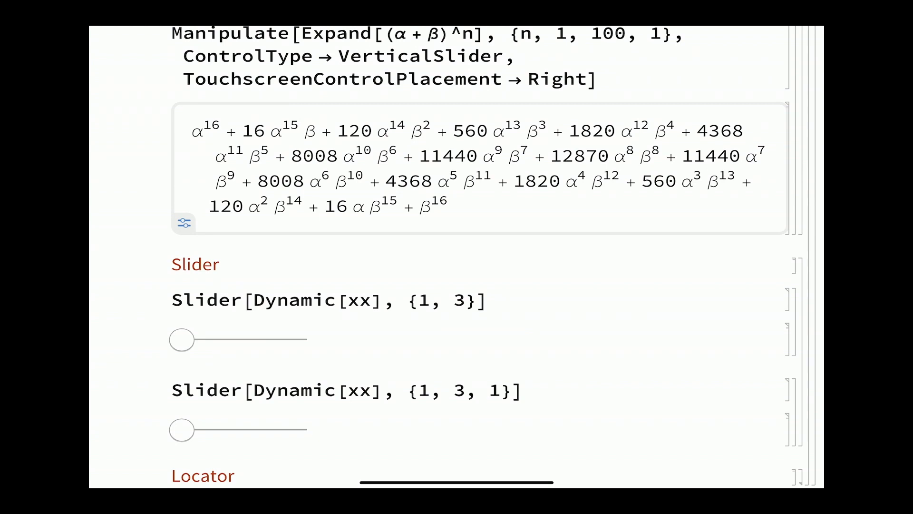
Step the stepped slider through 2 and push both Slider examples to their maximum.
left_click(211, 430)
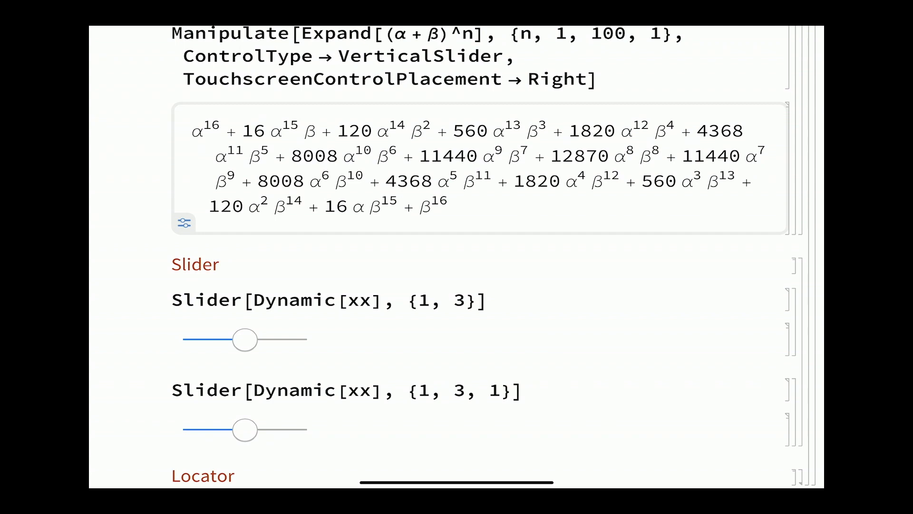
left_click_drag(243, 430, 273, 430)
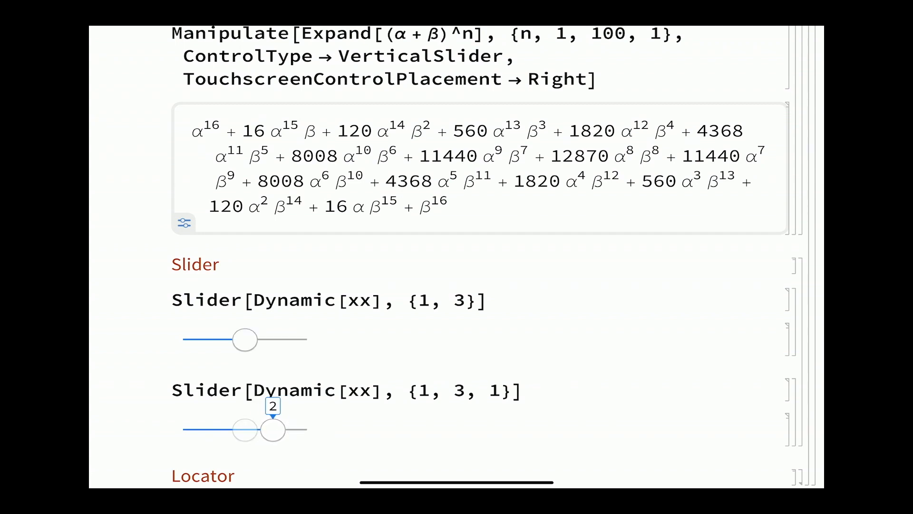
left_click_drag(245, 339, 308, 339)
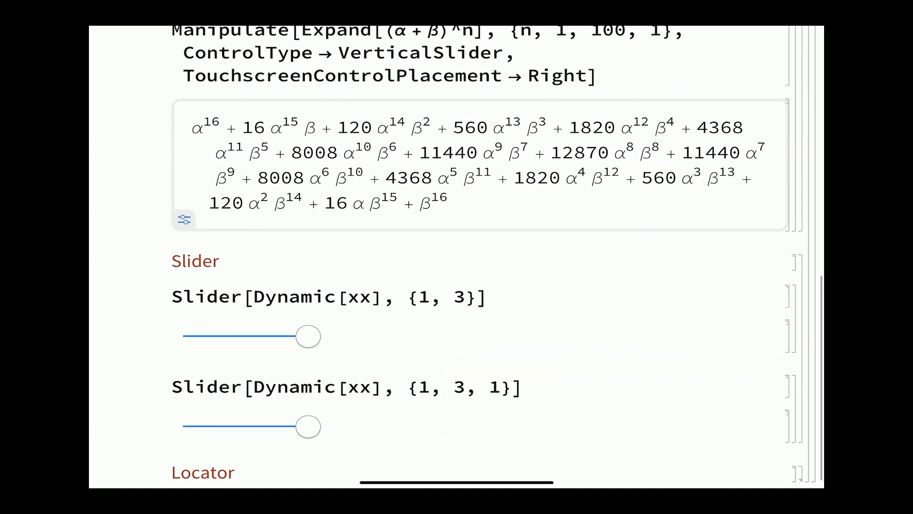
scroll("down", 3)
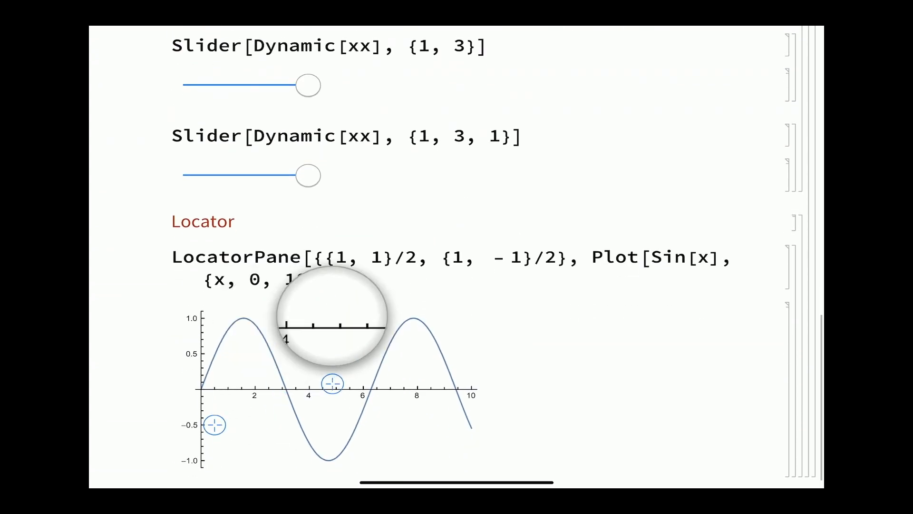
Move a locator on the sine plot onto the x-axis near 10 and return to the slideshow.
left_click_drag(332, 383, 454, 395)
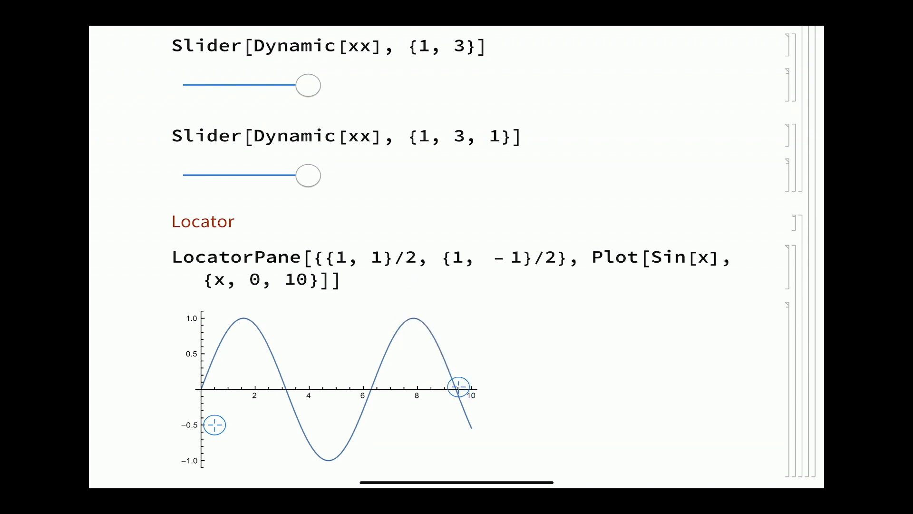
left_click(504, 450)
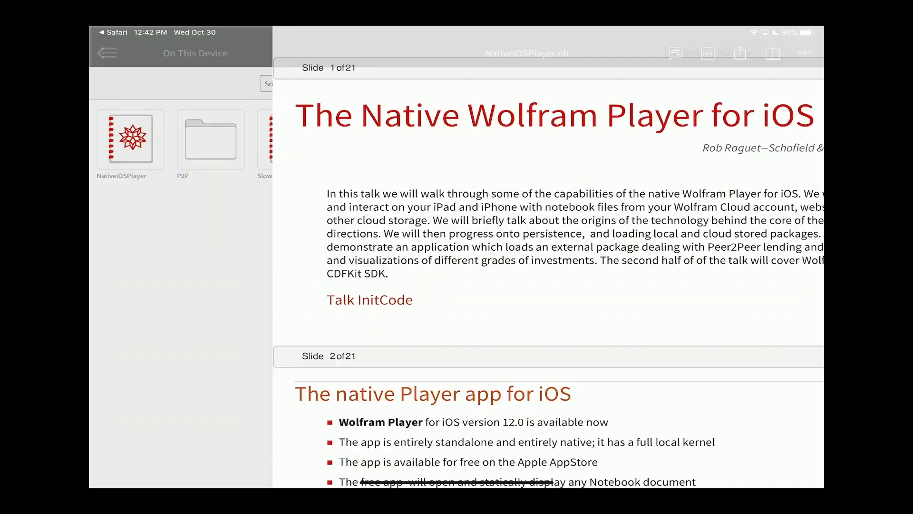
Close the NativeIOSPlayer talk notebook.
key("home")
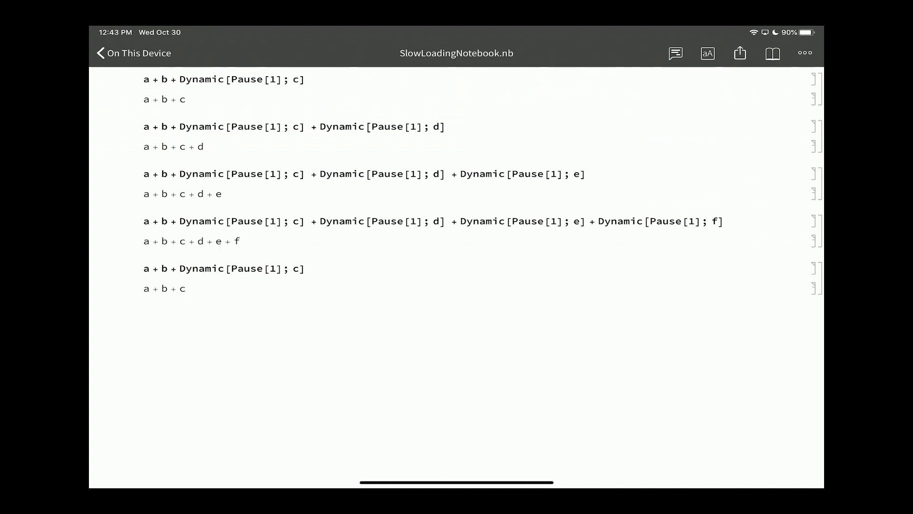
left_click(138, 53)
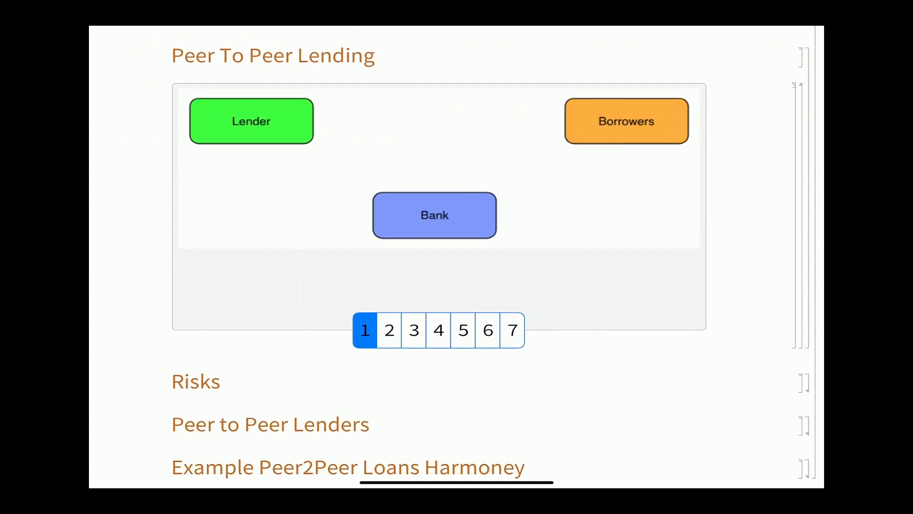
Advance the lending diagram to step 7 and leave the notebook for the file list.
left_click(388, 330)
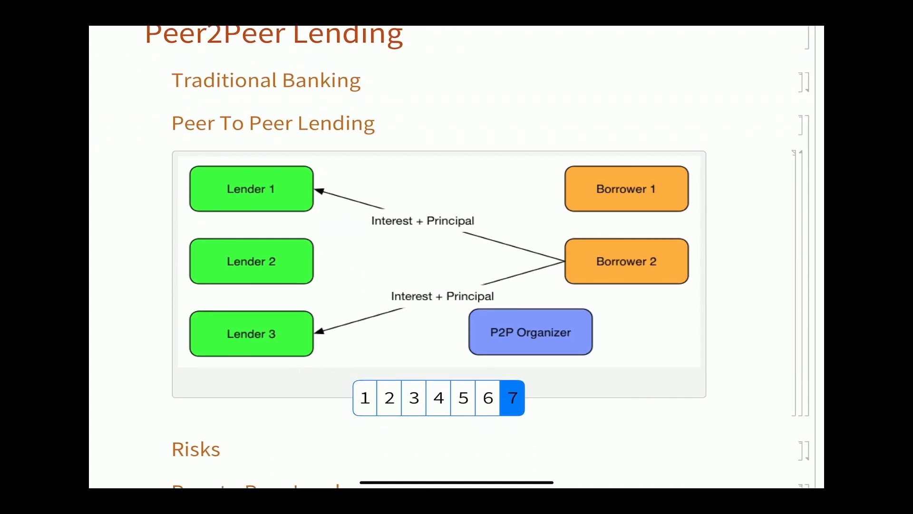
left_click(505, 450)
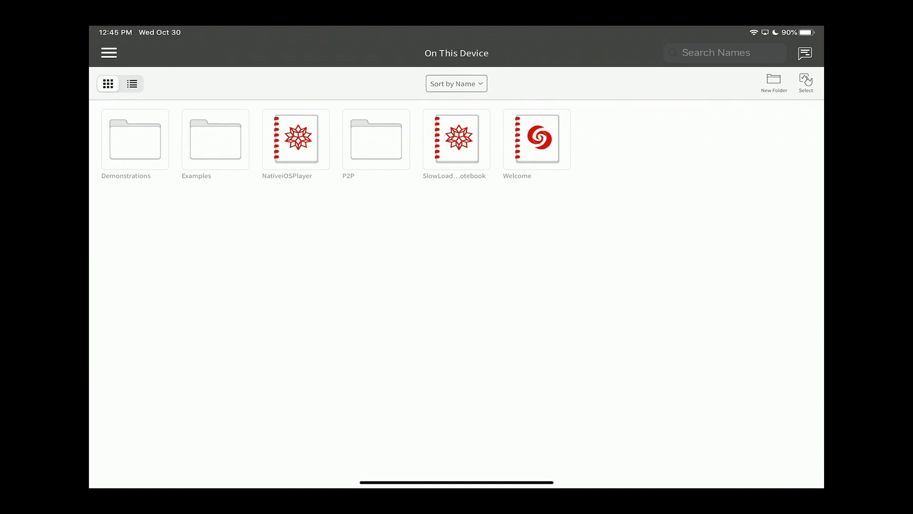
Open P2PApplication.nb in the P2P folder and check Running to start the simulation.
double_click(375, 139)
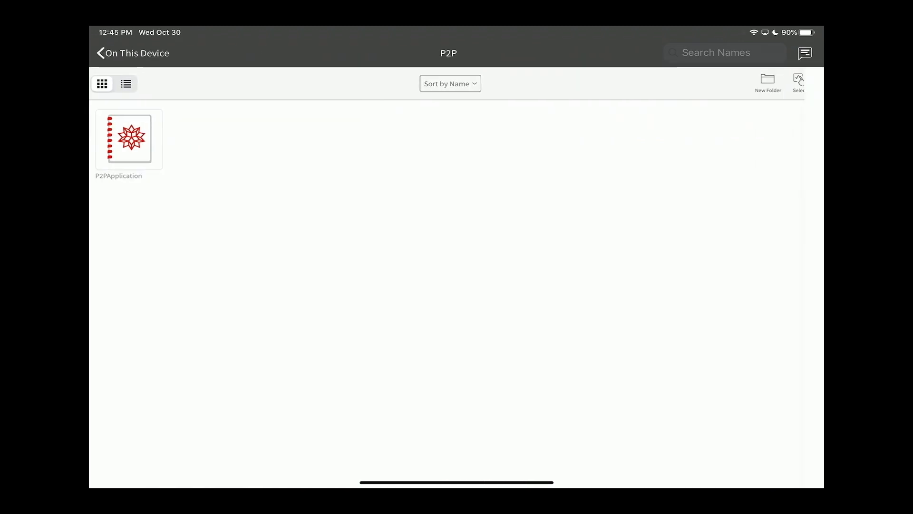
double_click(128, 139)
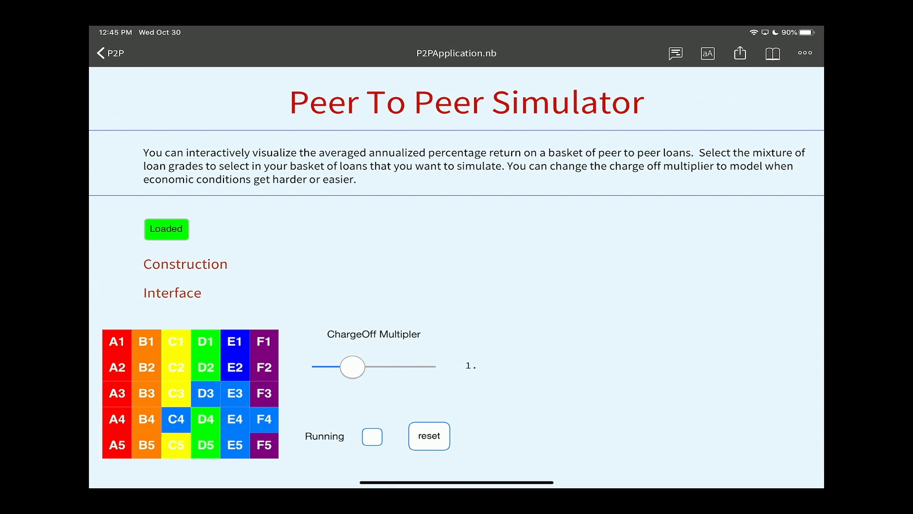
scroll("down", 3)
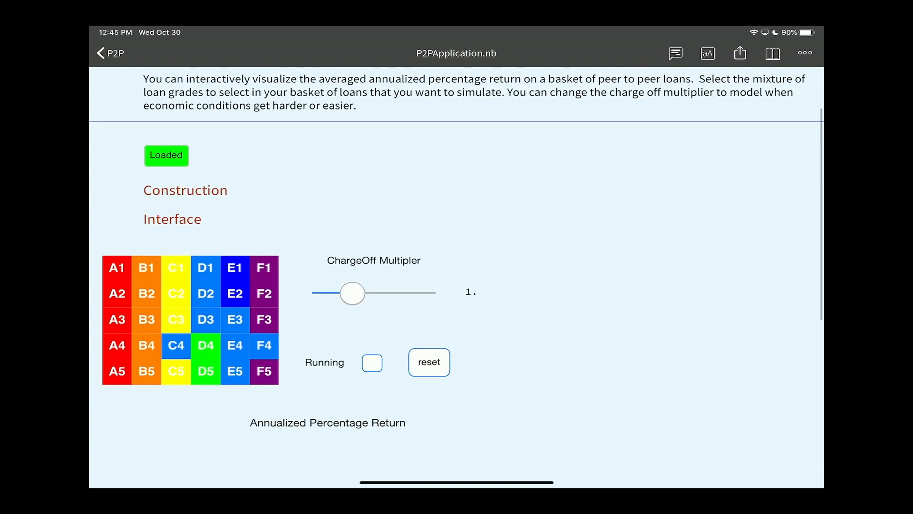
left_click(372, 362)
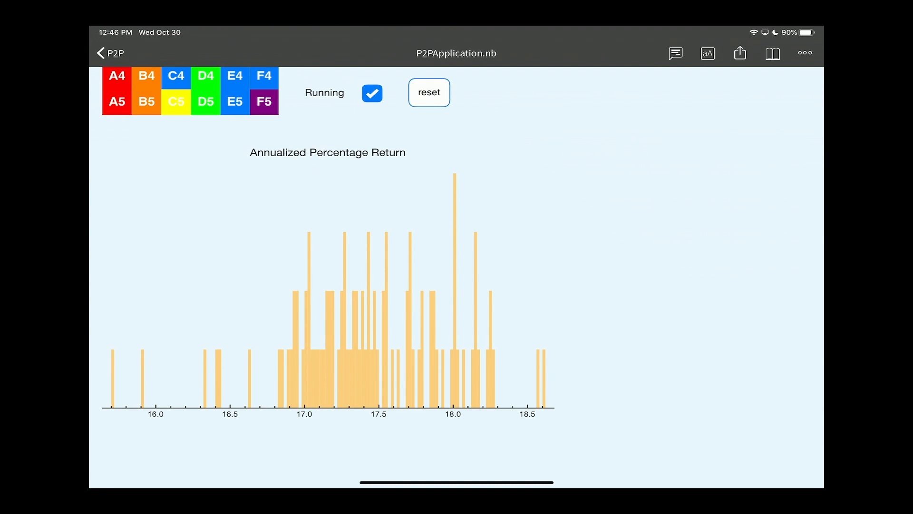
Close the simulator, reopen the NativeiOSPlayer presentation and advance to the Summary slide.
left_click(111, 54)
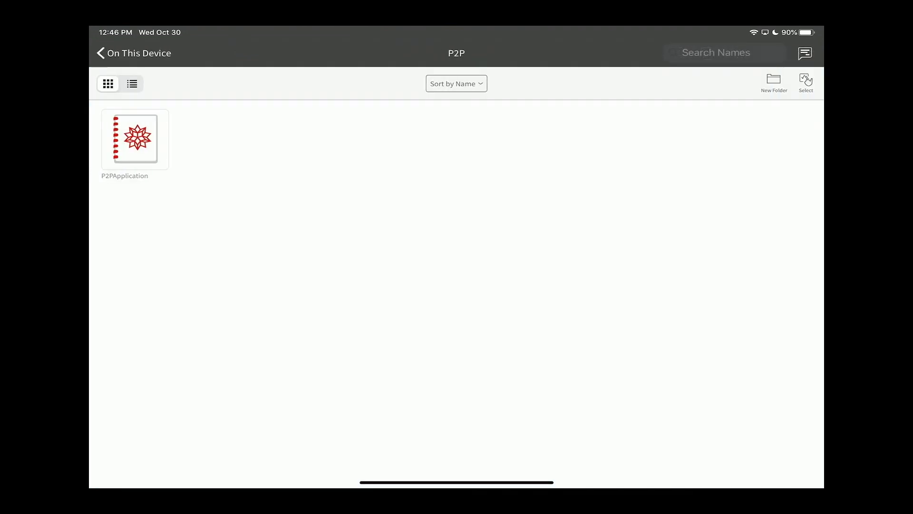
double_click(134, 139)
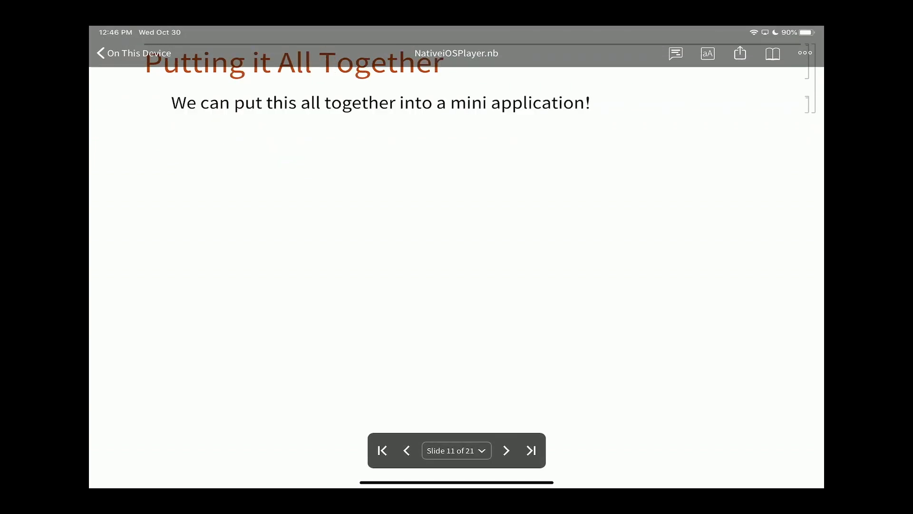
left_click(505, 450)
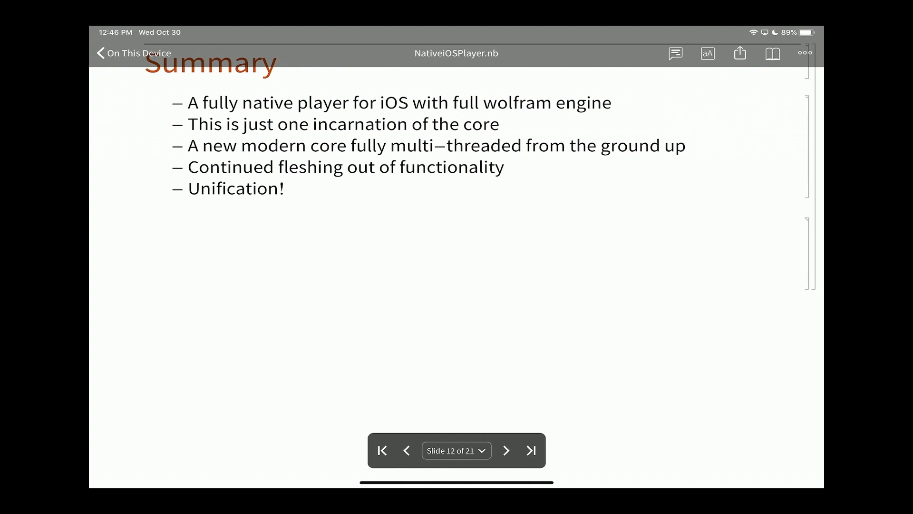
left_click(505, 450)
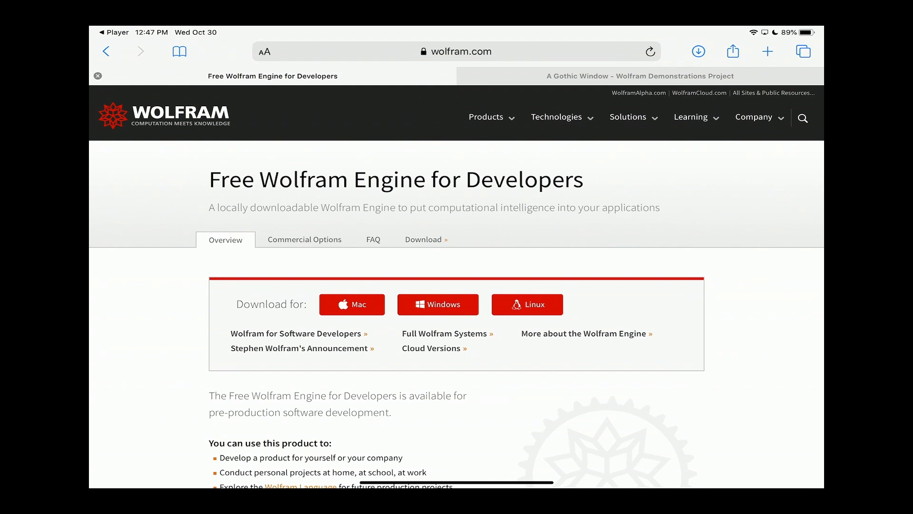
left_click(638, 76)
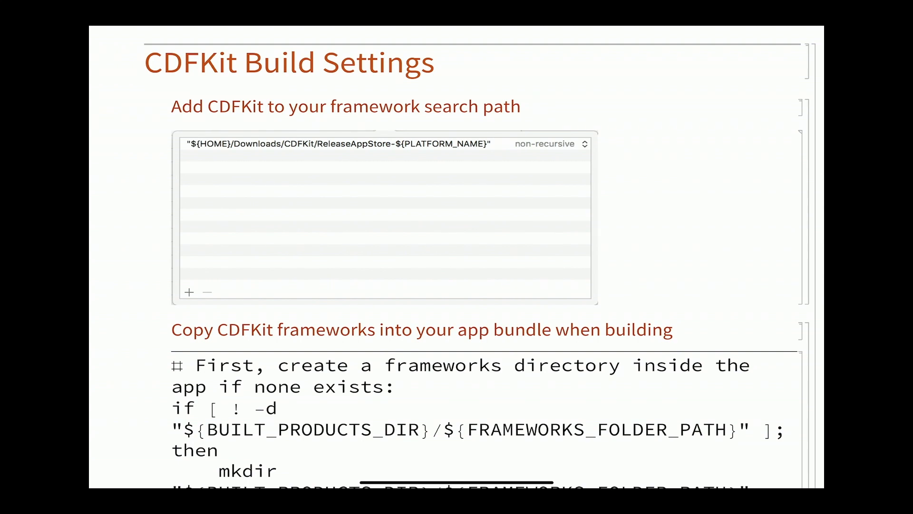
Scroll through the build-script slide and show it full screen again.
scroll("down", 3)
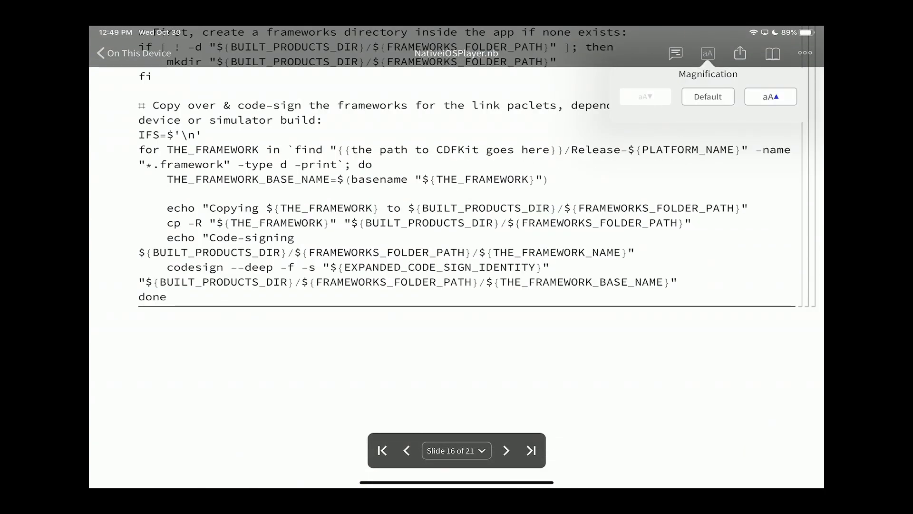
scroll("down", 3)
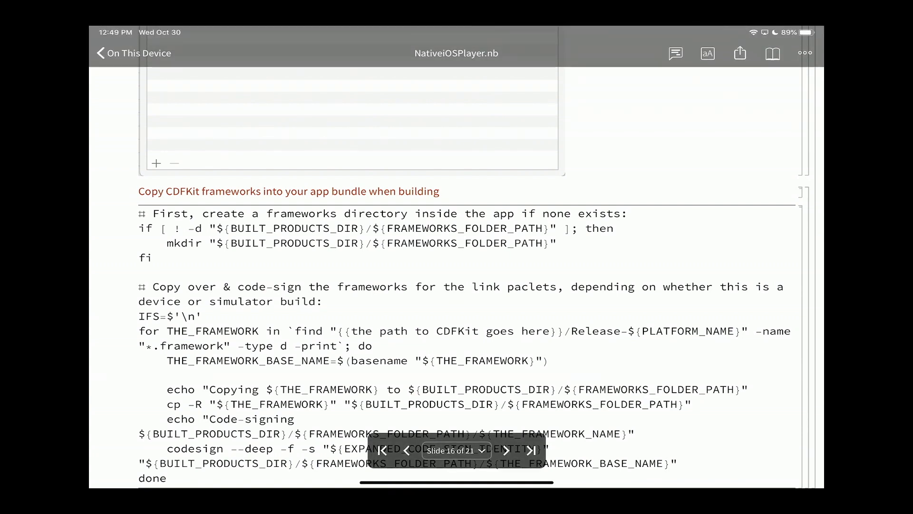
left_click(506, 450)
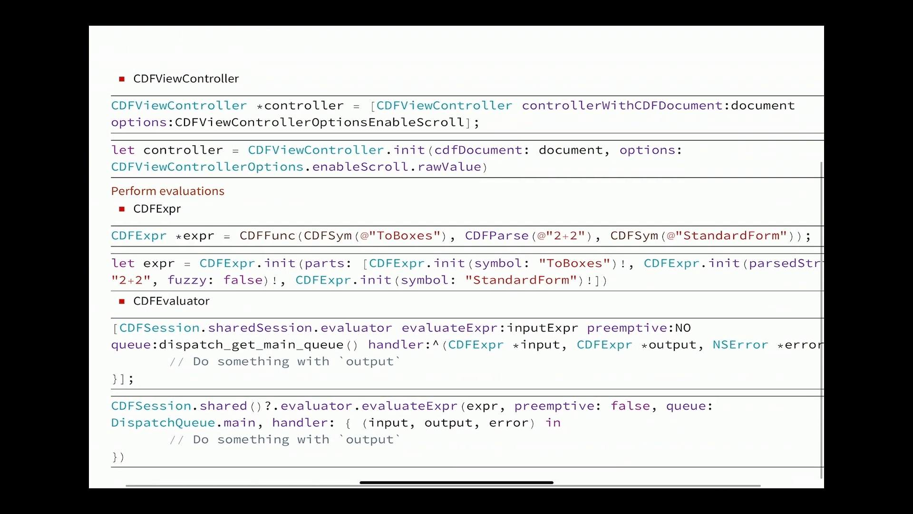
Scroll through the evaluations slide and on to the CDFKitTest View and Evaluation code slide.
scroll("up", 3)
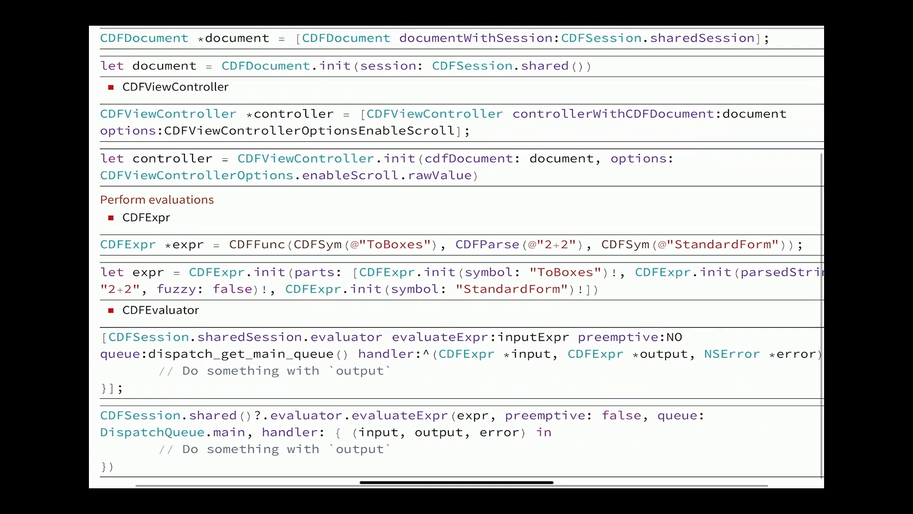
scroll("down", 3)
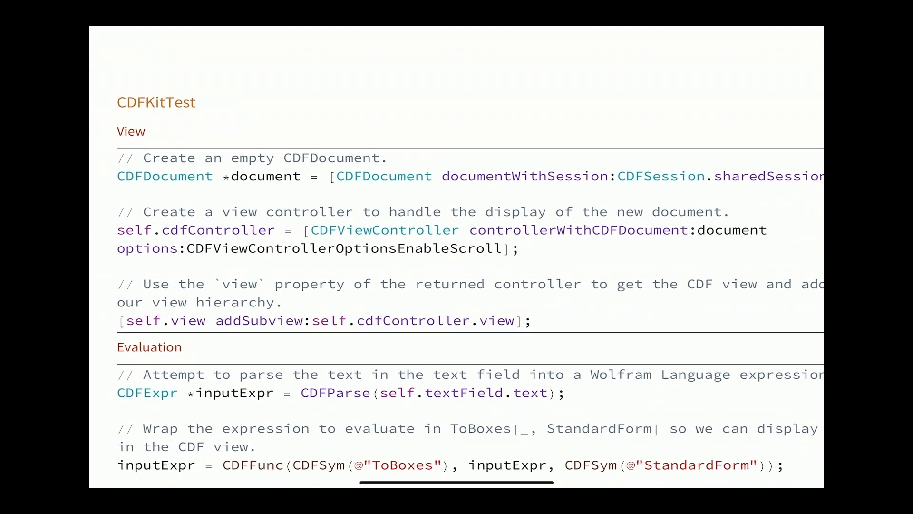
scroll("down", 3)
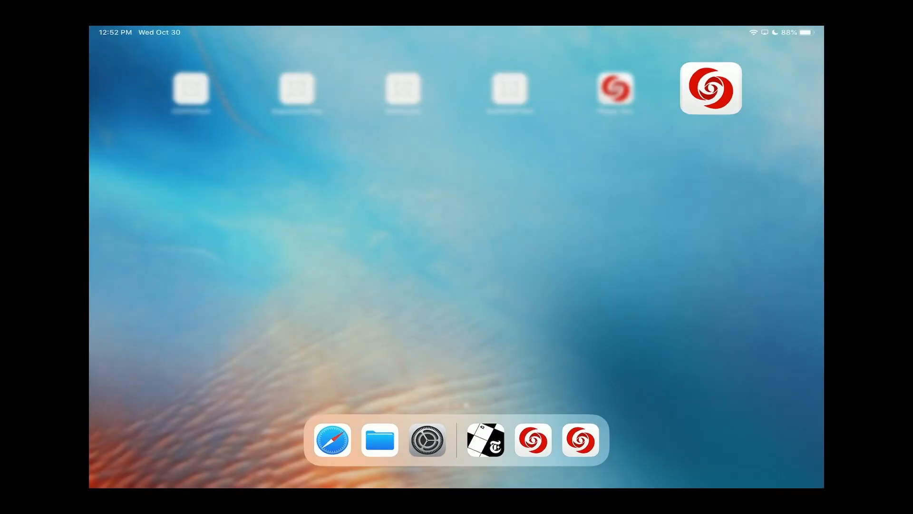
Launch the CDFKitTest compute sample app from the home screen, showing the earlier result 4.
left_click(710, 88)
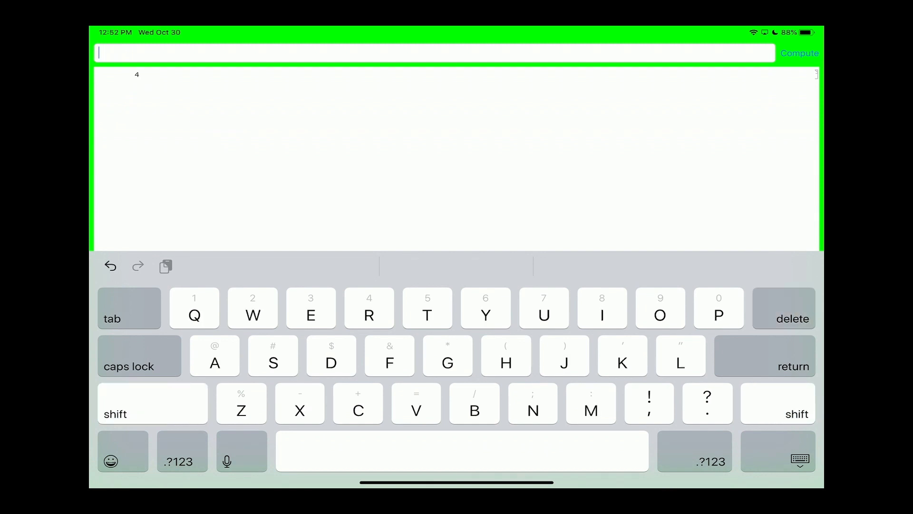
Enter 1000! in the text field and compute it, filling the output with its long integer.
type("1000")
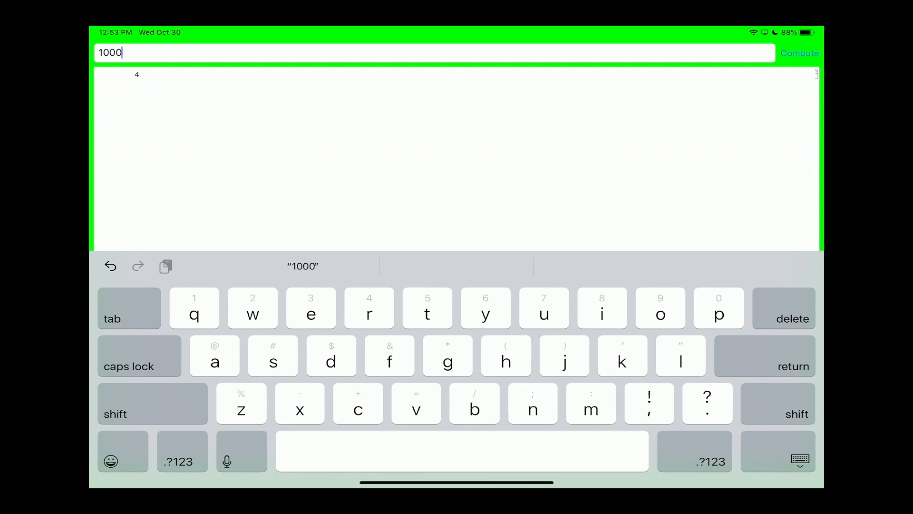
type("!")
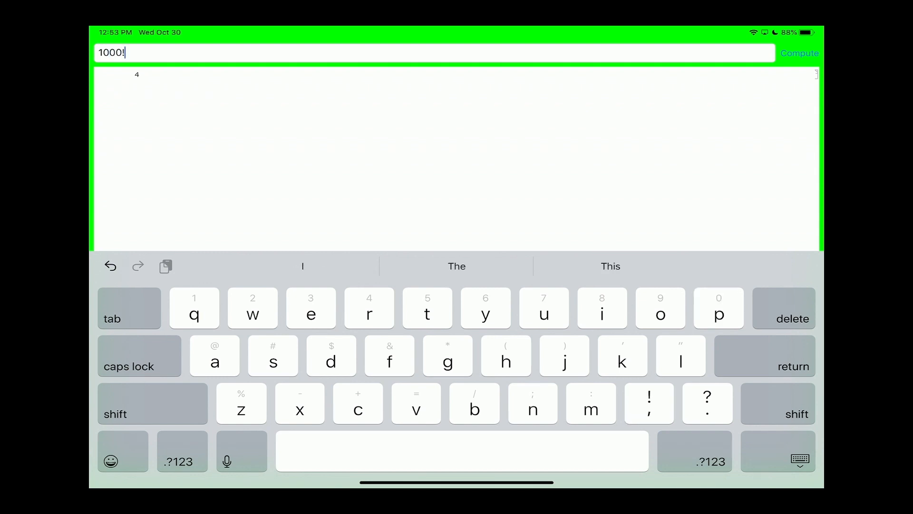
left_click(800, 53)
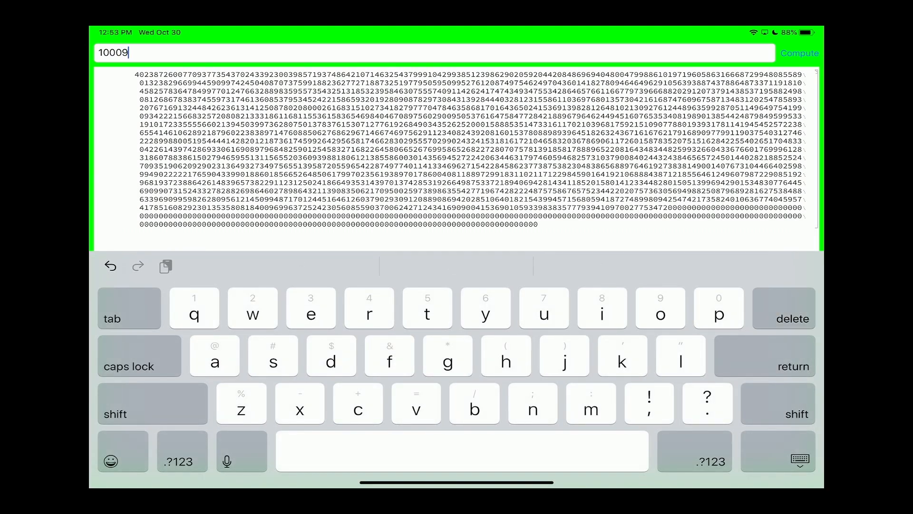
type("!")
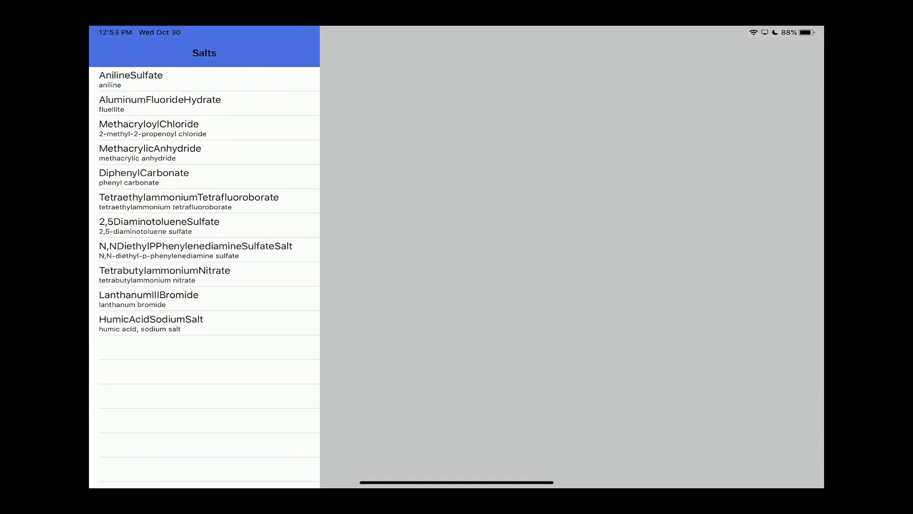
Launch the Molecules app and show 2,5DiaminotolueneSulfate from the Salts list as a 3D ball-and-stick model.
left_click(198, 202)
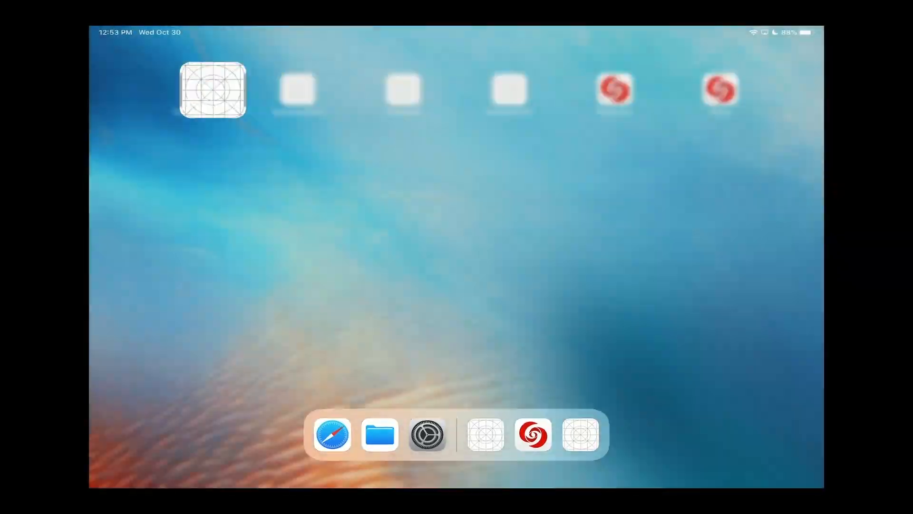
left_click(212, 90)
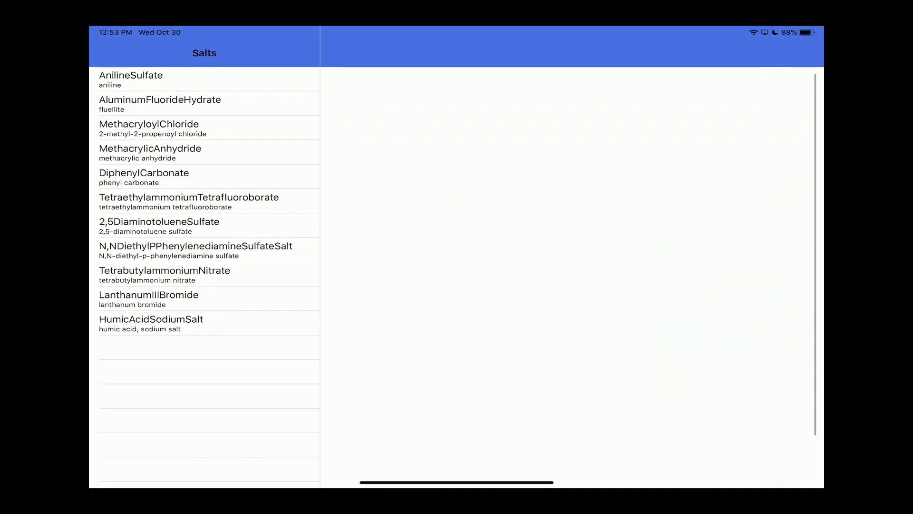
left_click(162, 226)
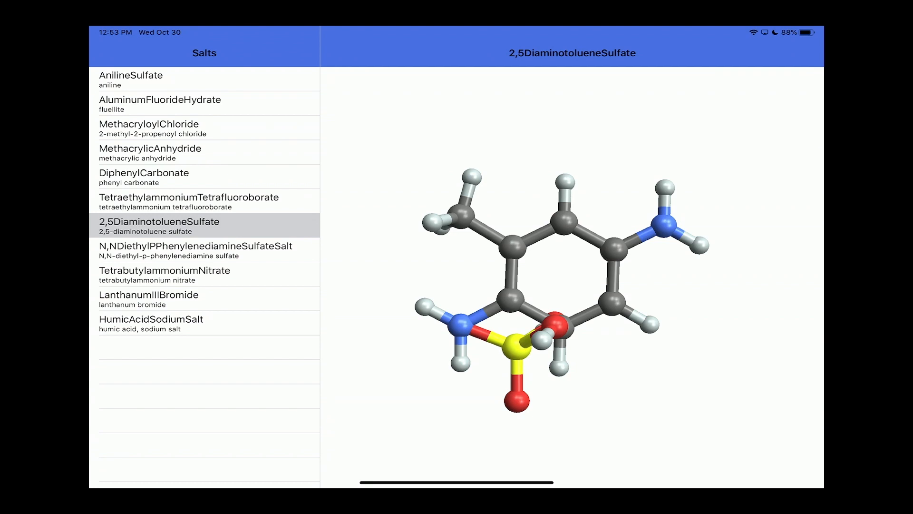
Show the DiphenylCarbonate model, then return to the notebook and advance to slide 20 on the Molecules code.
left_click(175, 152)
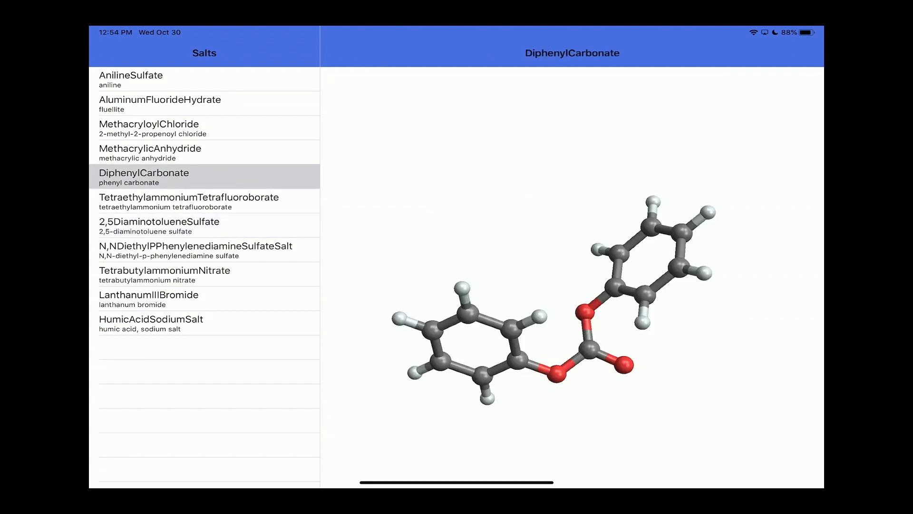
left_click(203, 201)
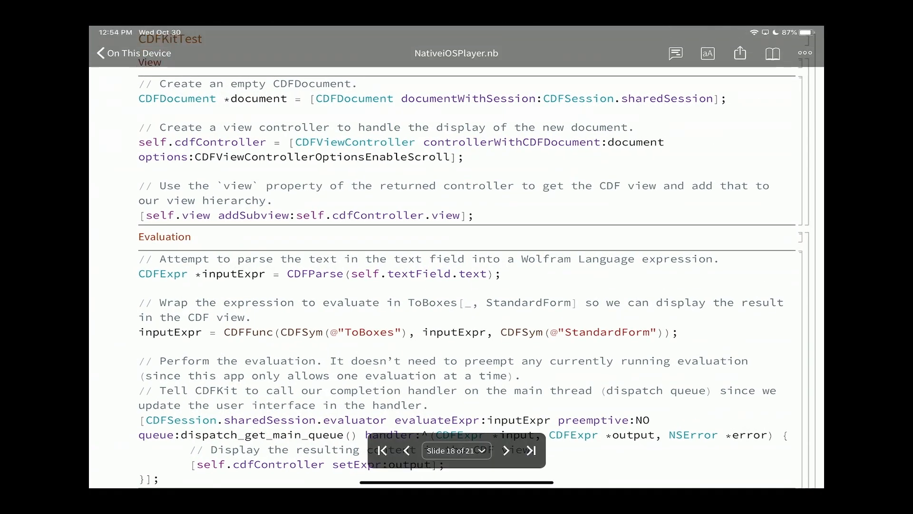
left_click(505, 450)
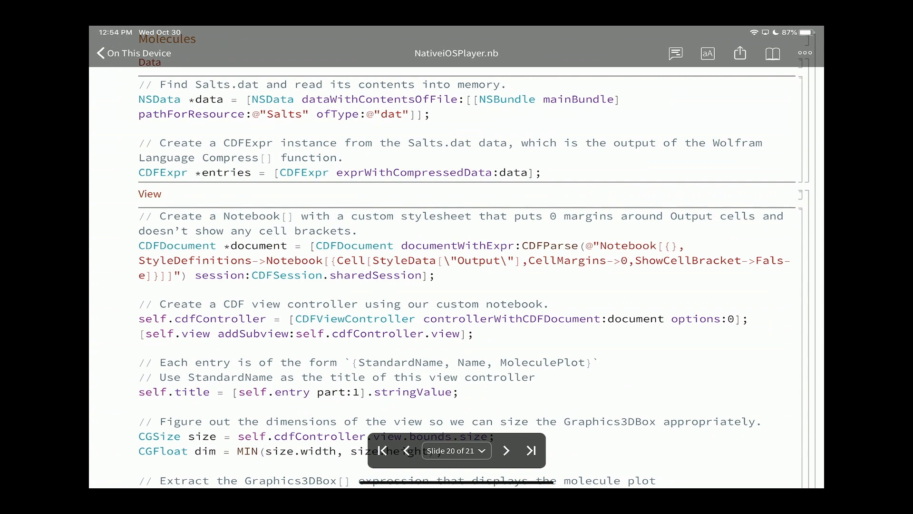